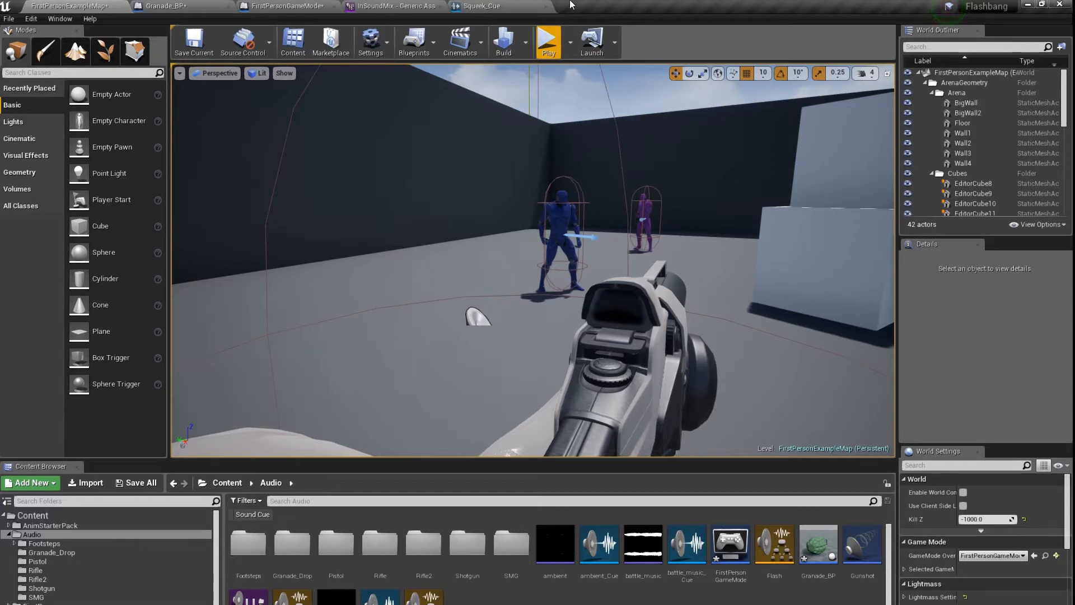
mouse_move(578, 22)
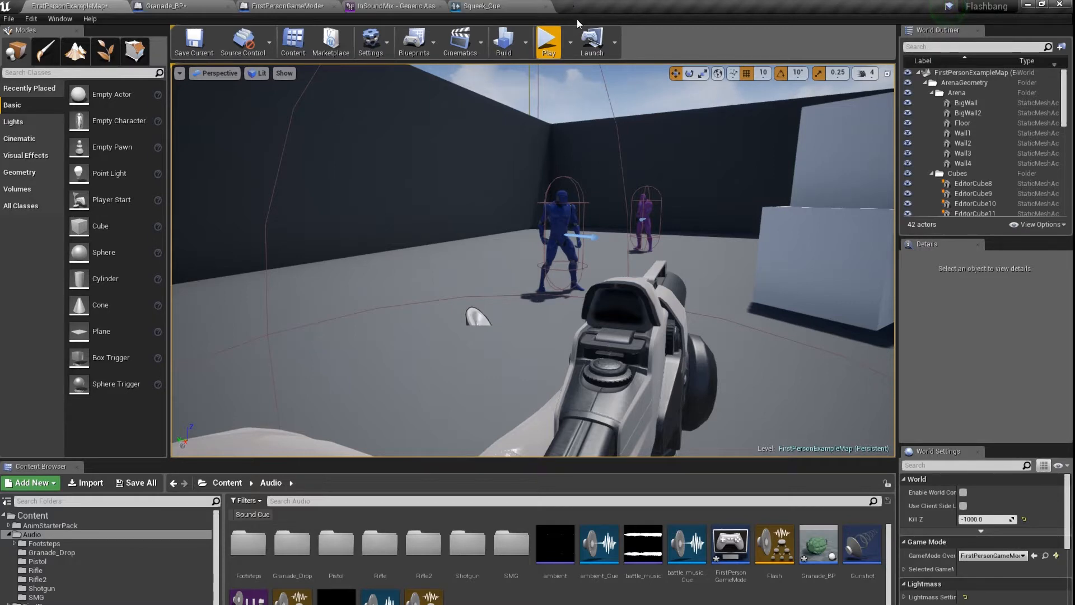
Launch a Play-in-Editor session of the first-person level.
left_click(549, 40)
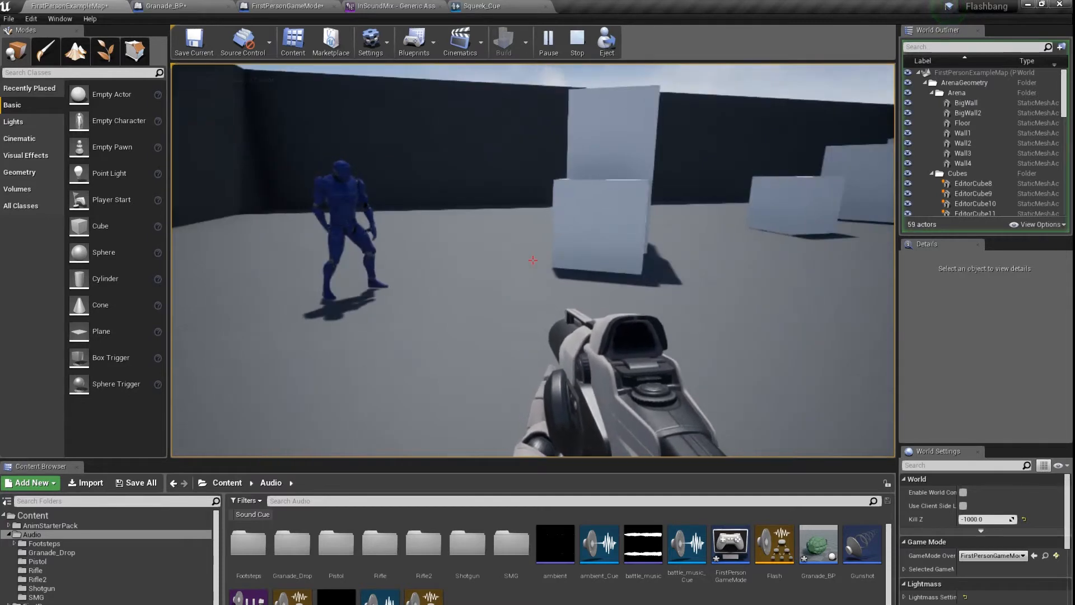
Stop the play session and bring up Granade_BP's hit-event graph.
left_click(577, 41)
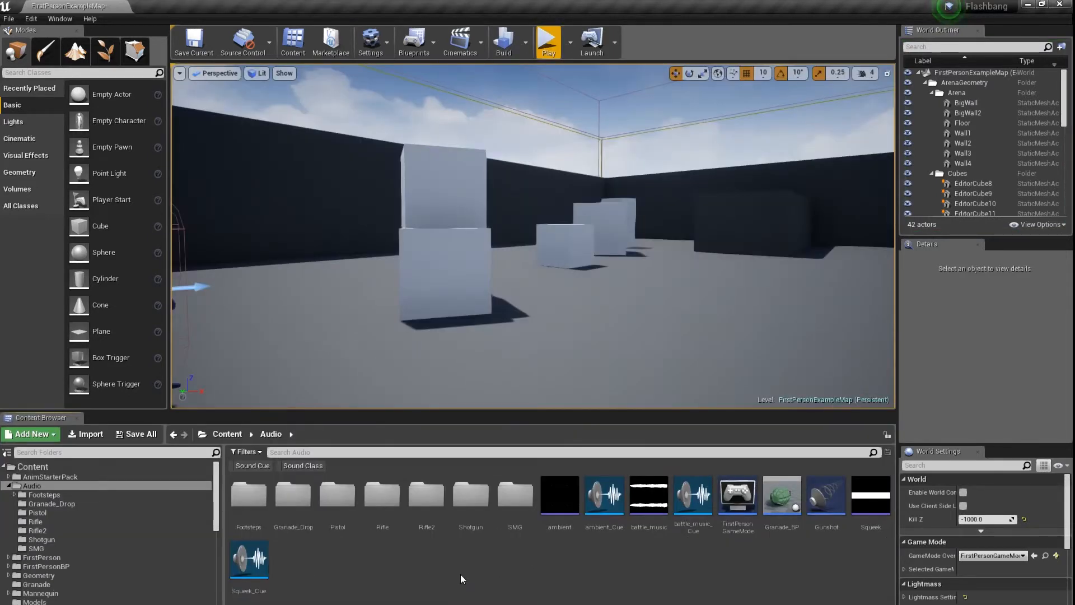
double_click(781, 496)
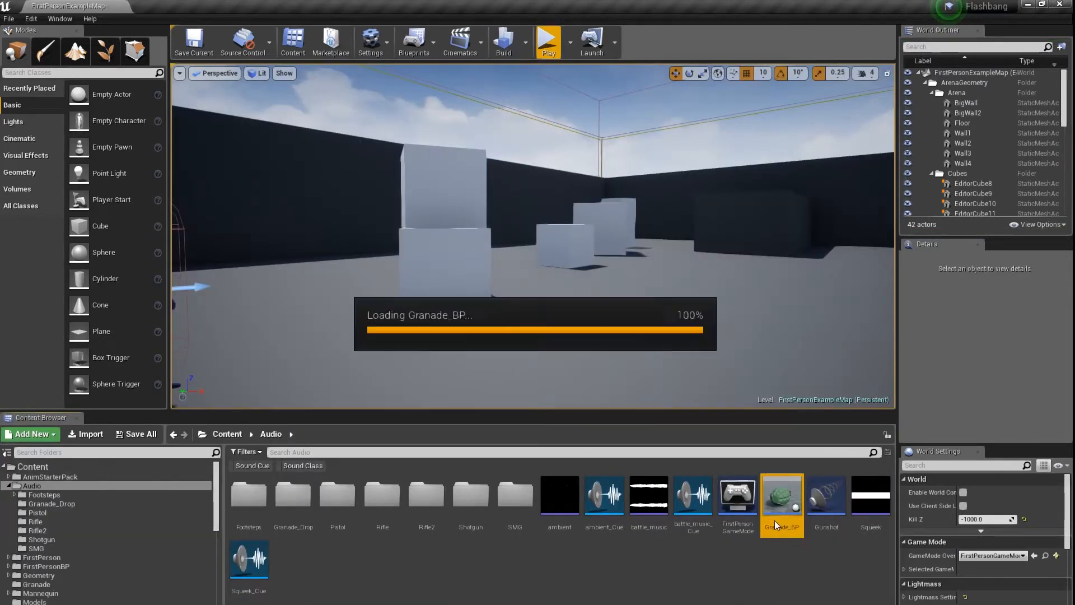
double_click(782, 496)
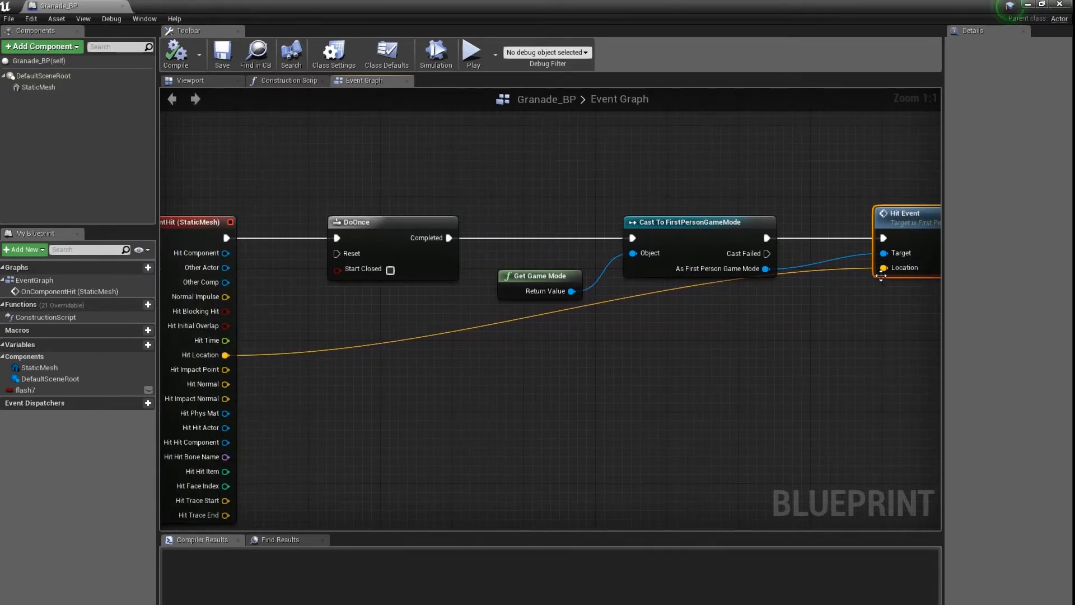
mouse_move(191, 229)
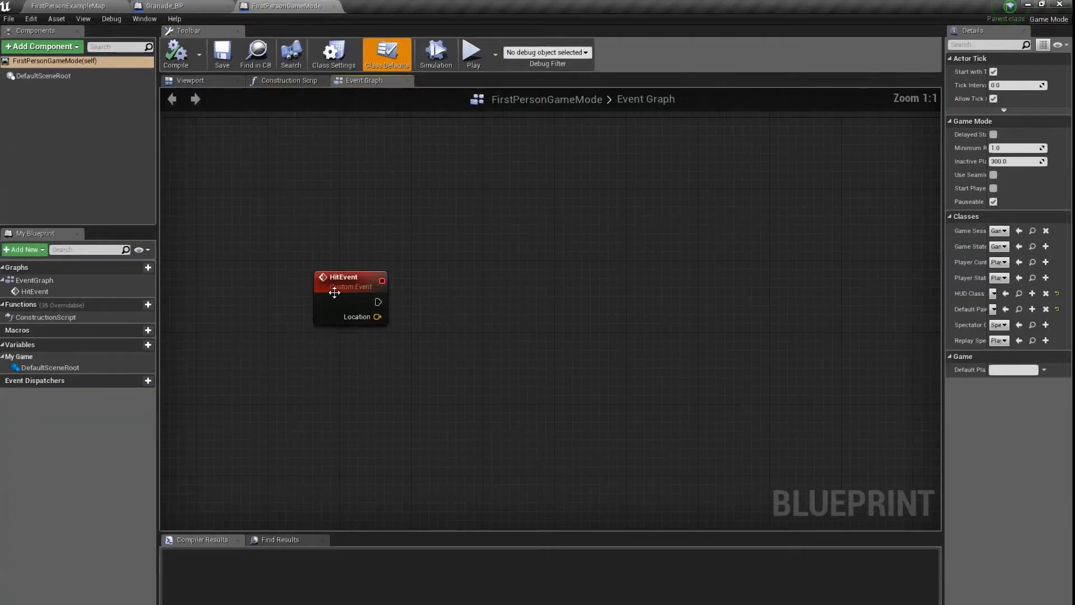
Have HitEvent play Granade_Drop_Cue at the hit location and compile the blueprint.
left_click_drag(381, 302, 464, 288)
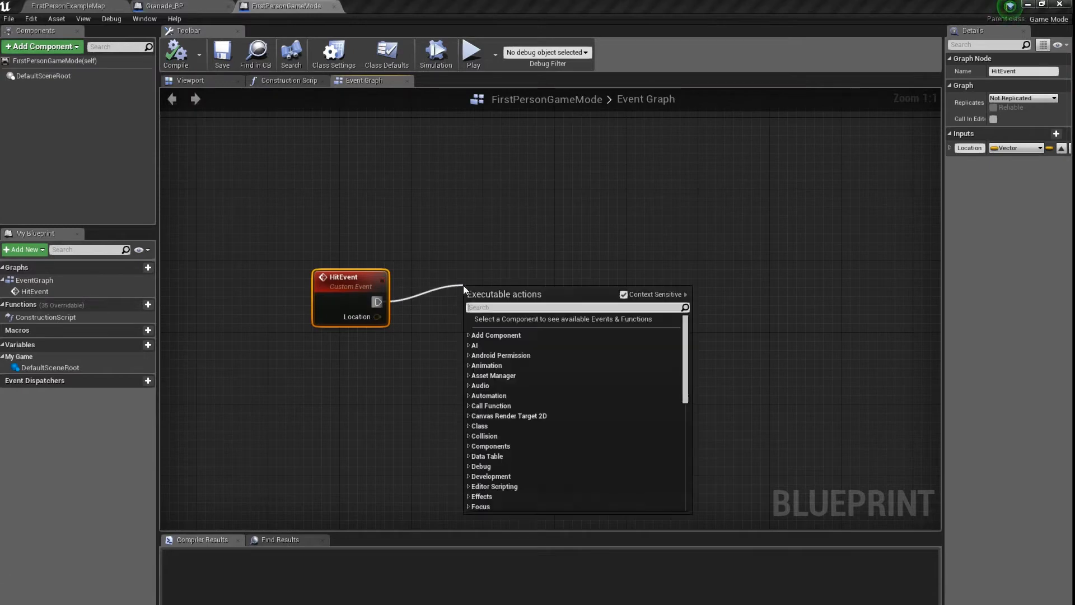
type("pla")
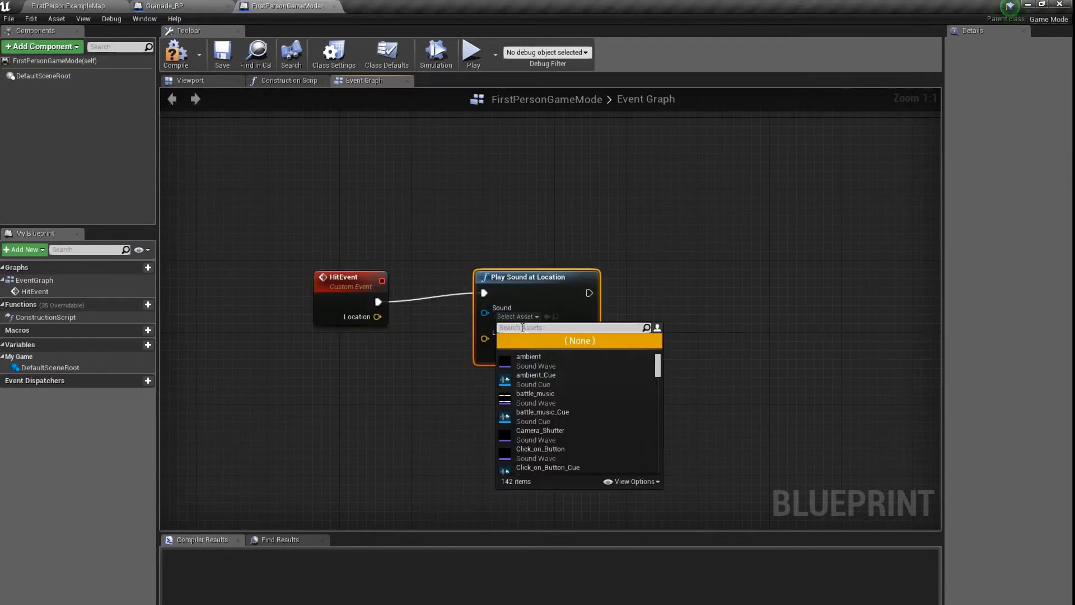
type("gra")
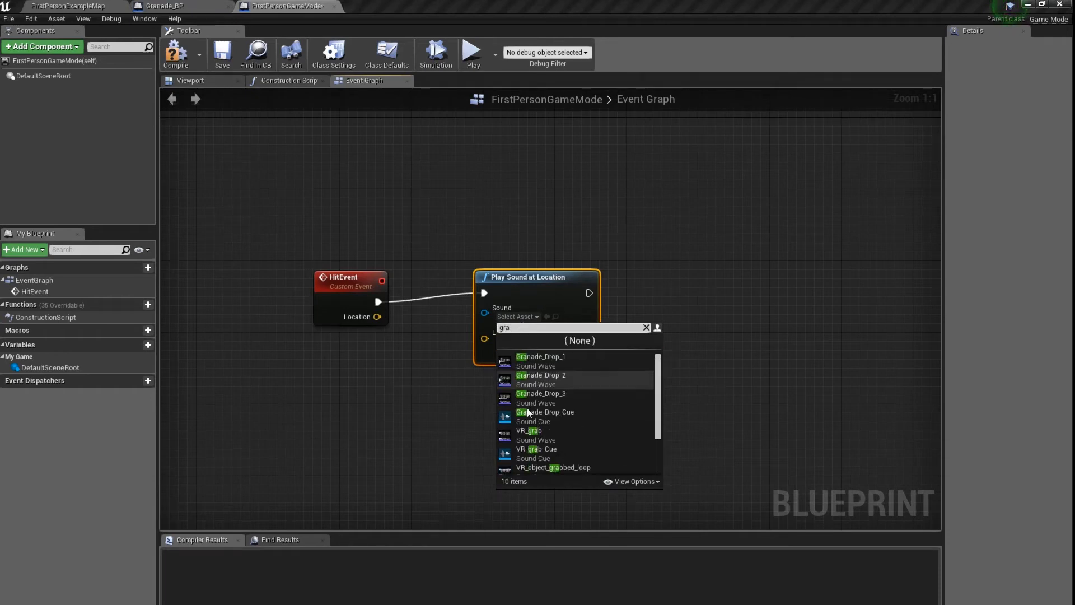
left_click(546, 412)
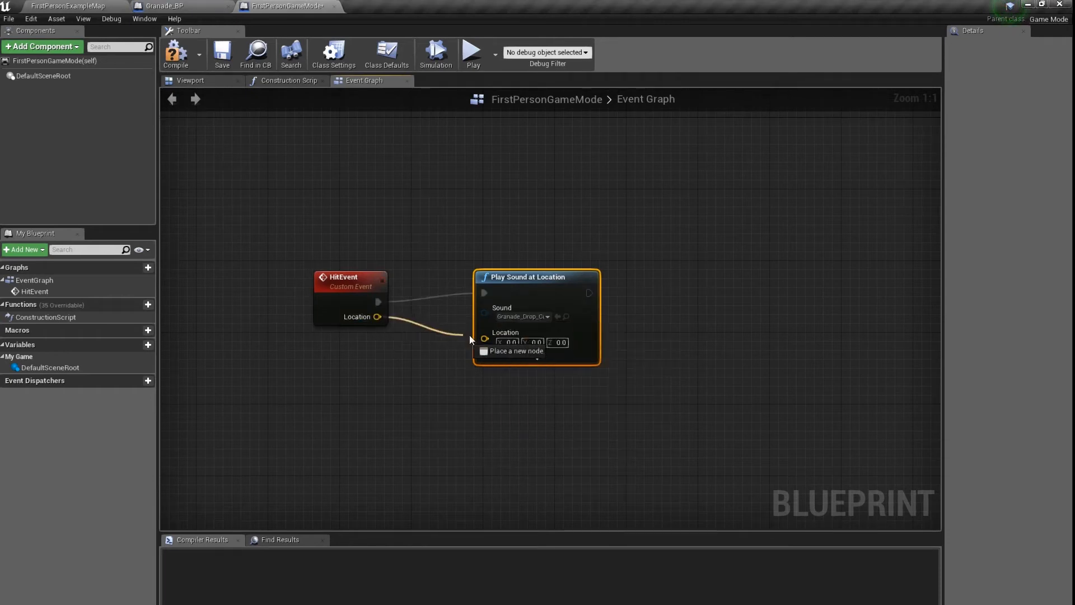
left_click(175, 50)
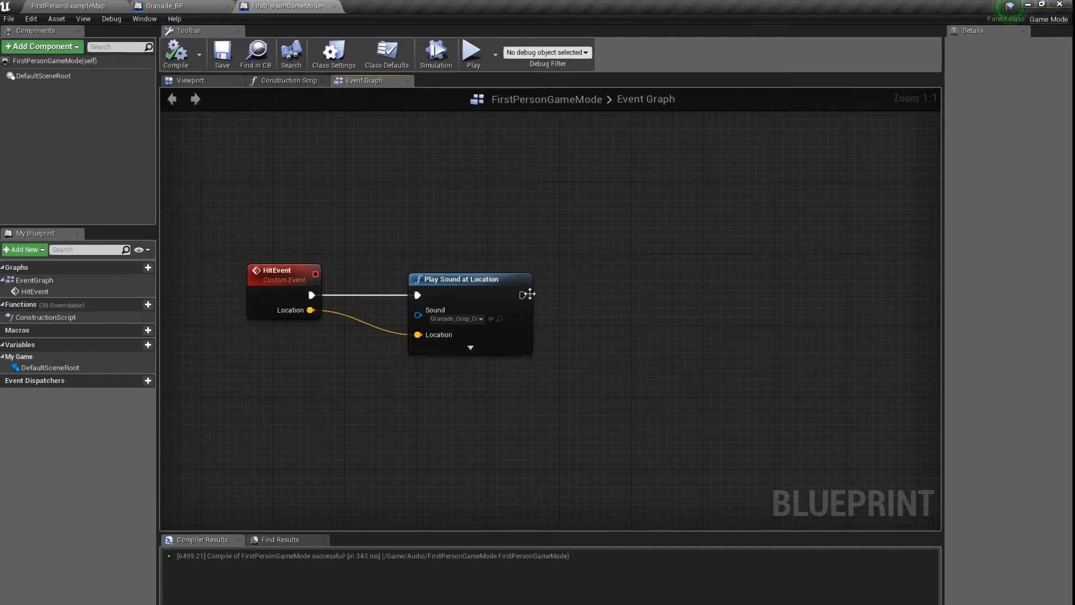
Chain a Play Sound 2D node after it and start a playtest.
left_click_drag(523, 295, 562, 326)
type("play")
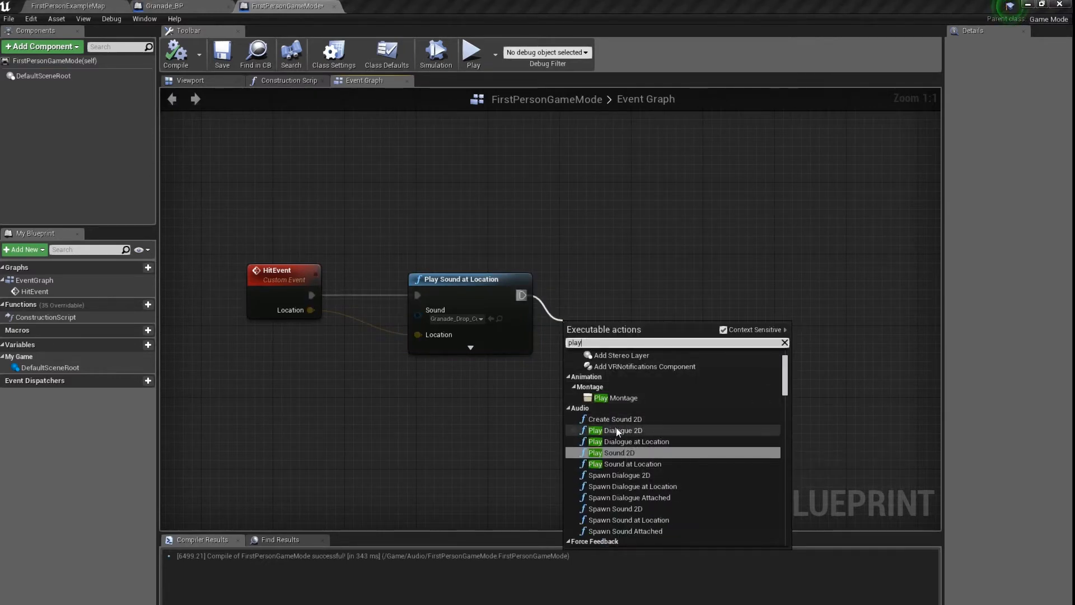
left_click(601, 453)
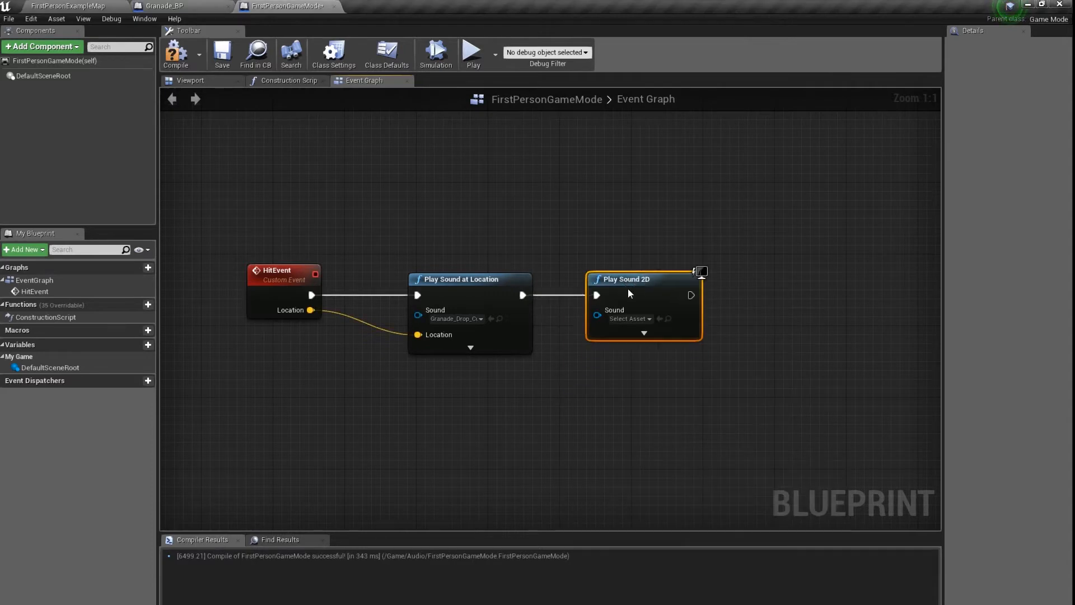
left_click(630, 318)
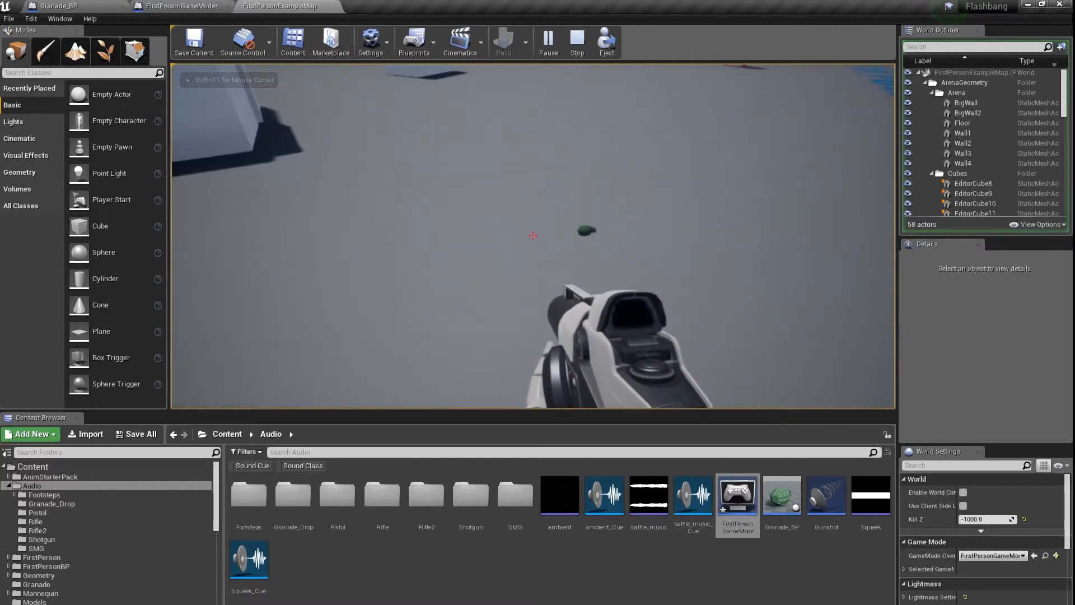
Stop the playtest and return to the level editor.
left_click(577, 41)
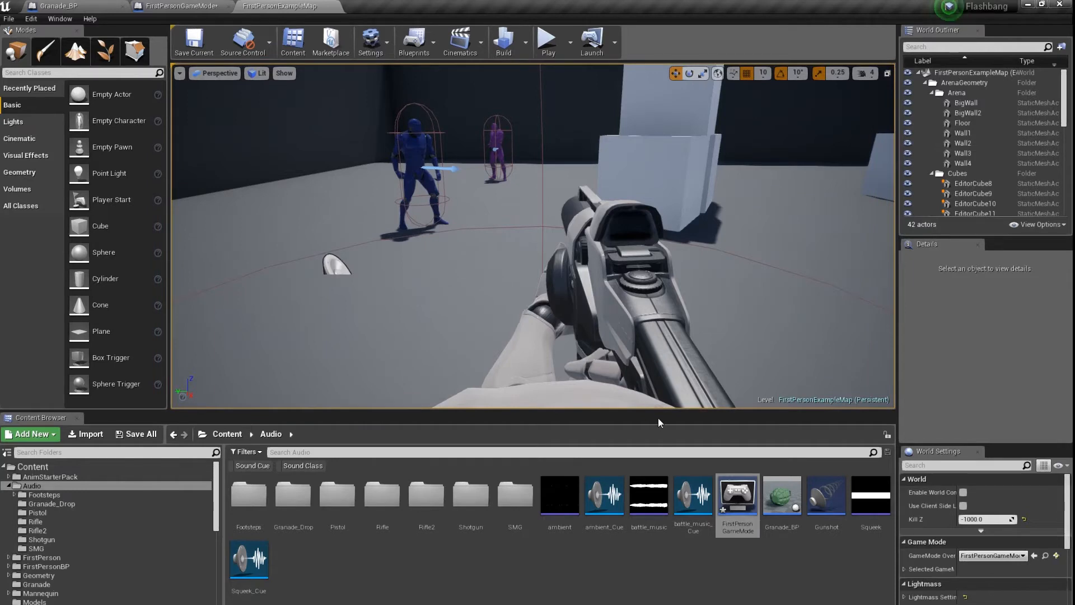
mouse_move(562, 580)
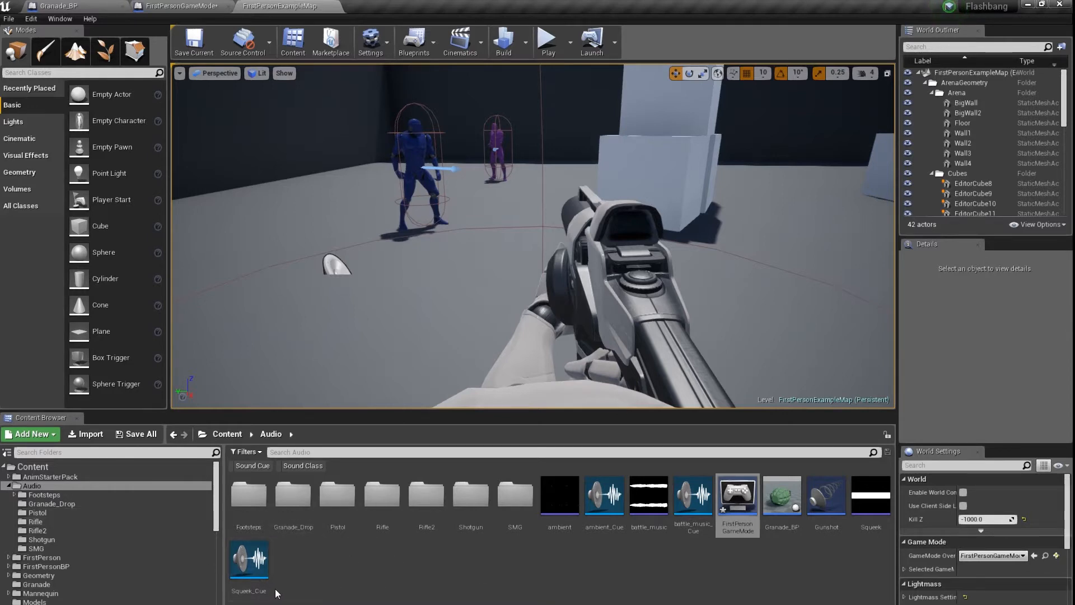
Inspect ambient_Cue's Master sound class, then return to the project's Audio content folder.
double_click(604, 501)
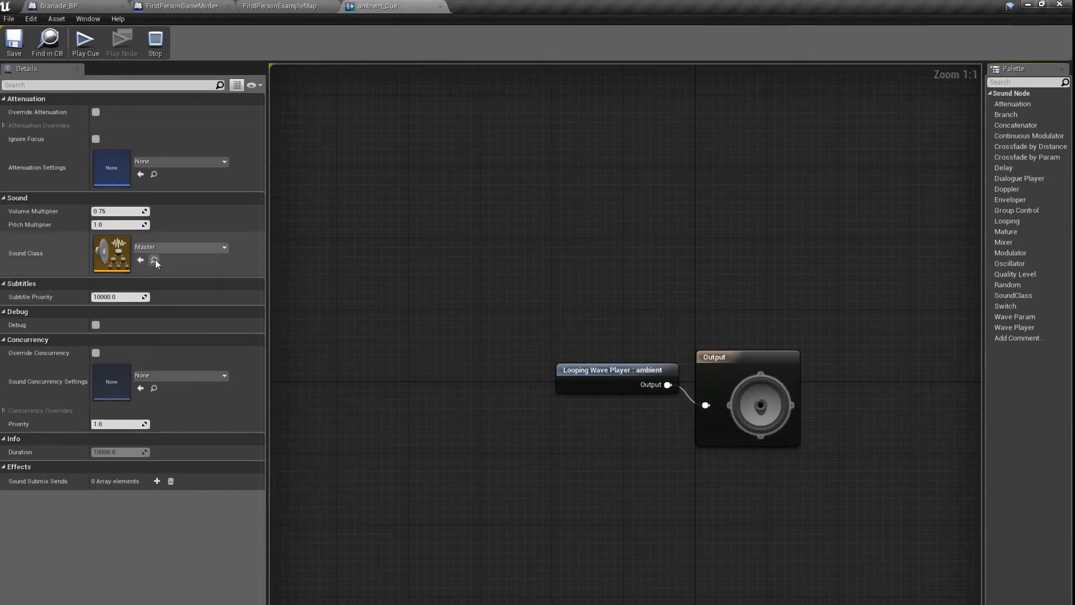
left_click(279, 5)
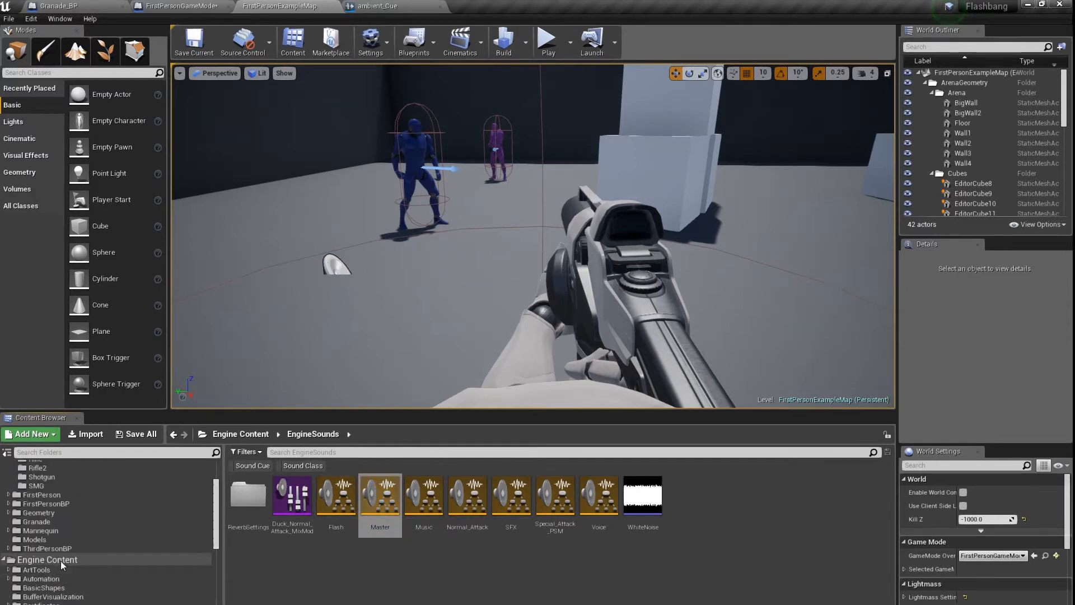
mouse_move(369, 515)
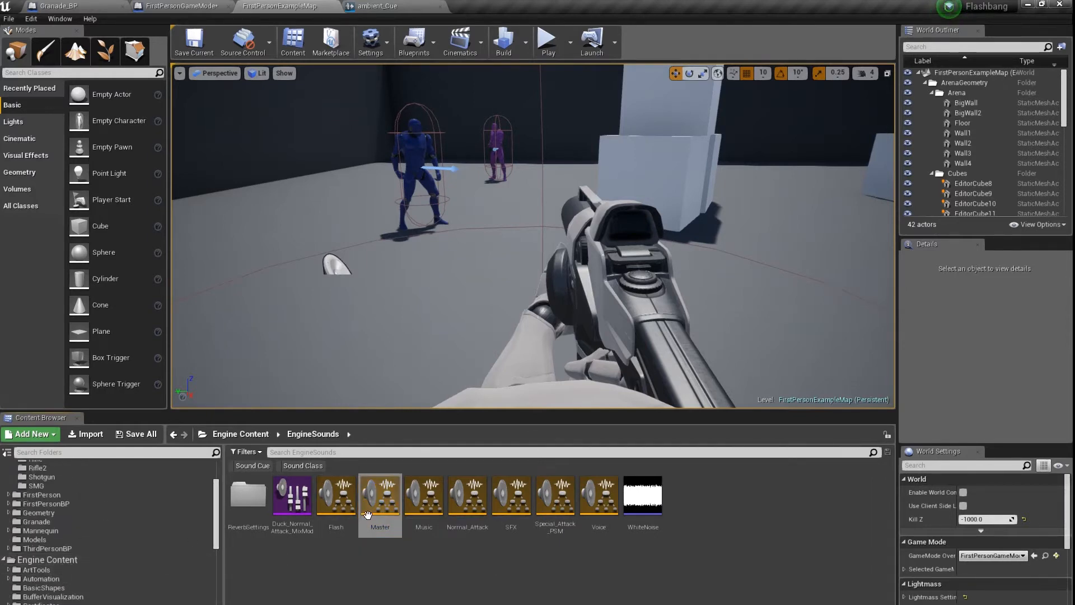
double_click(380, 495)
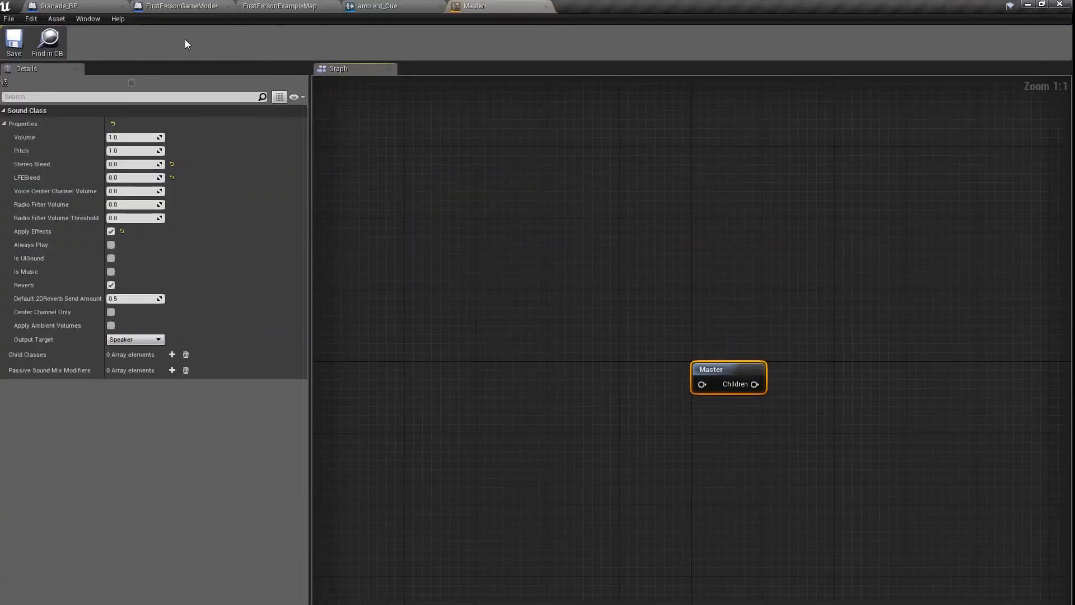
left_click(284, 6)
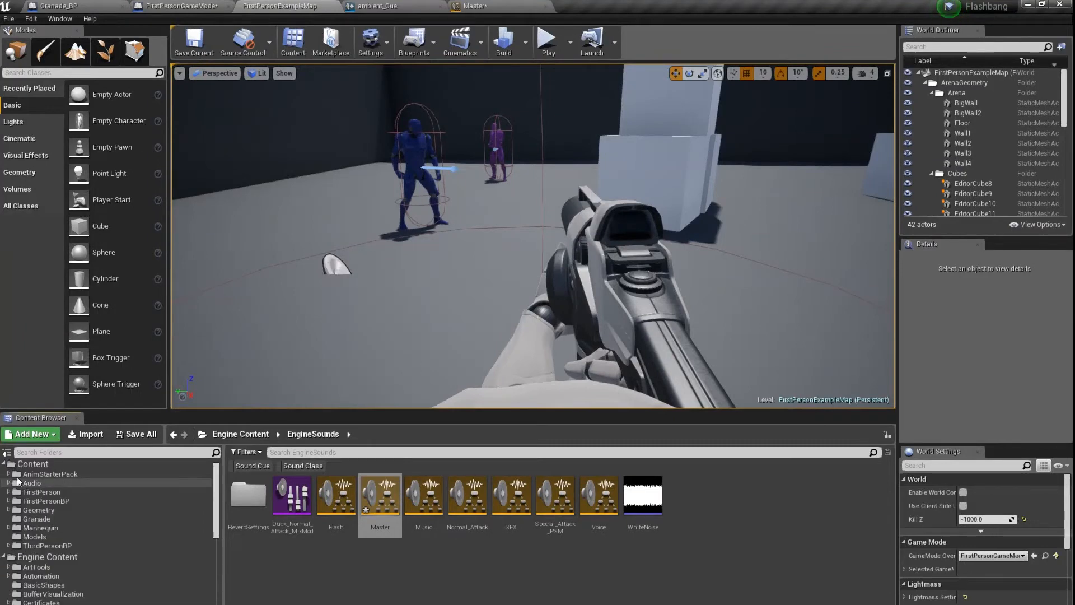
left_click(33, 464)
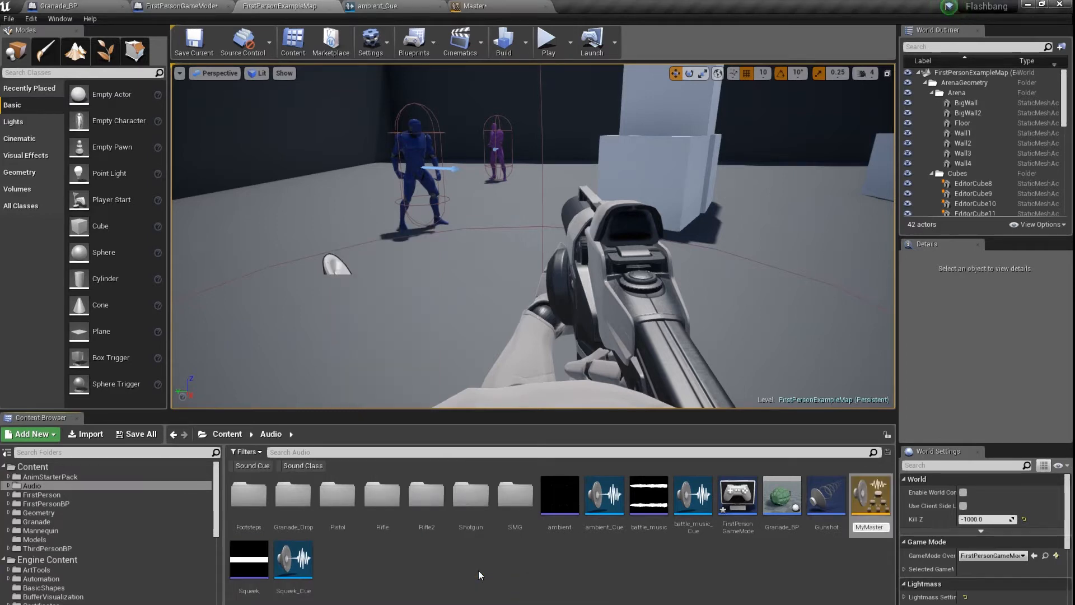
Open MyMaster and add a child sound class named MyFlash.
left_click(870, 499)
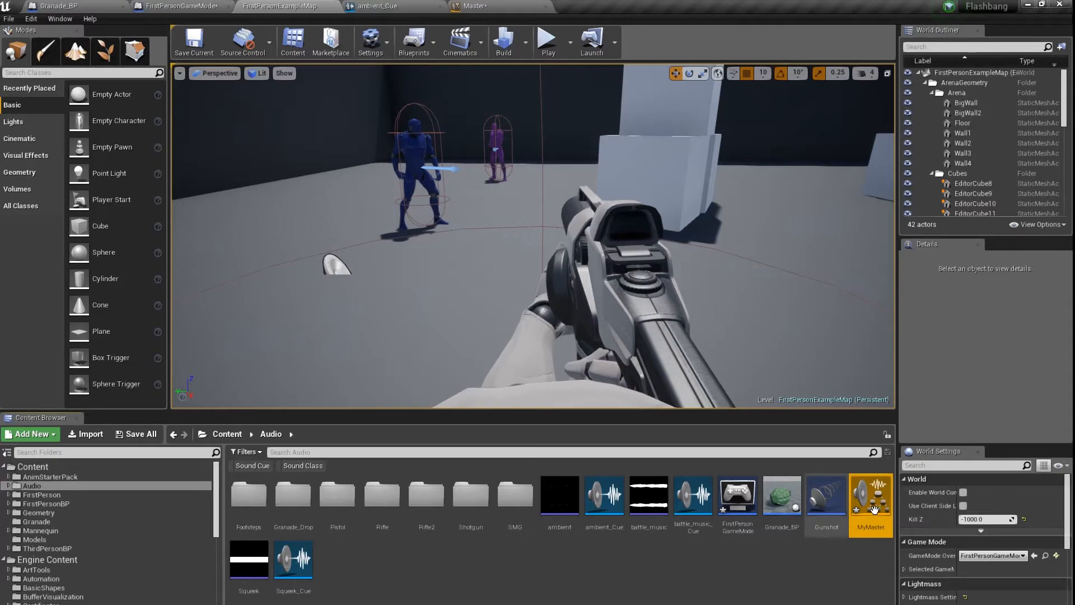
double_click(871, 495)
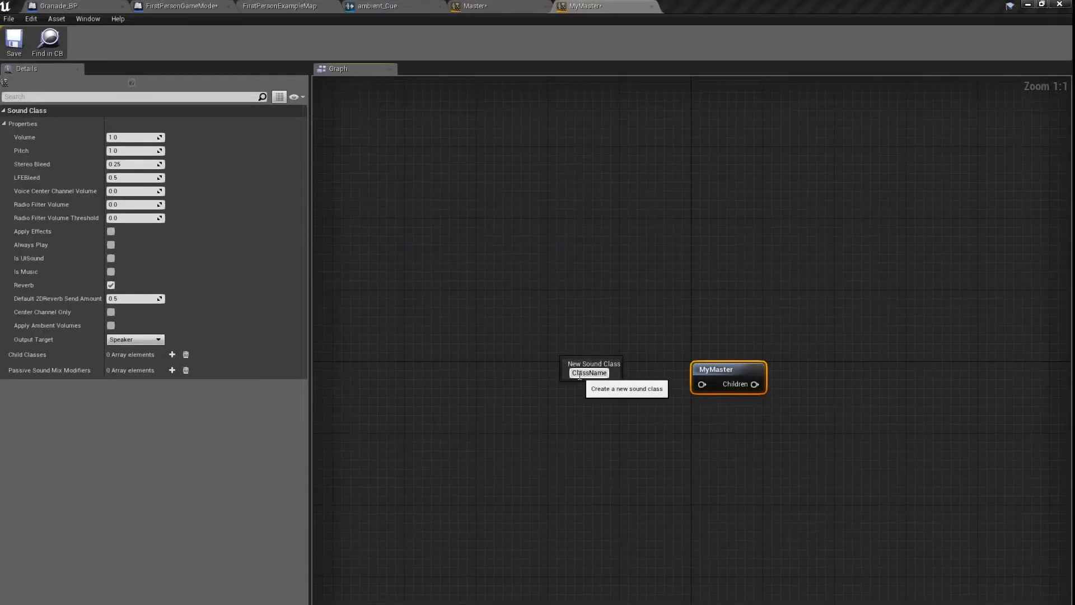
type("MyFla")
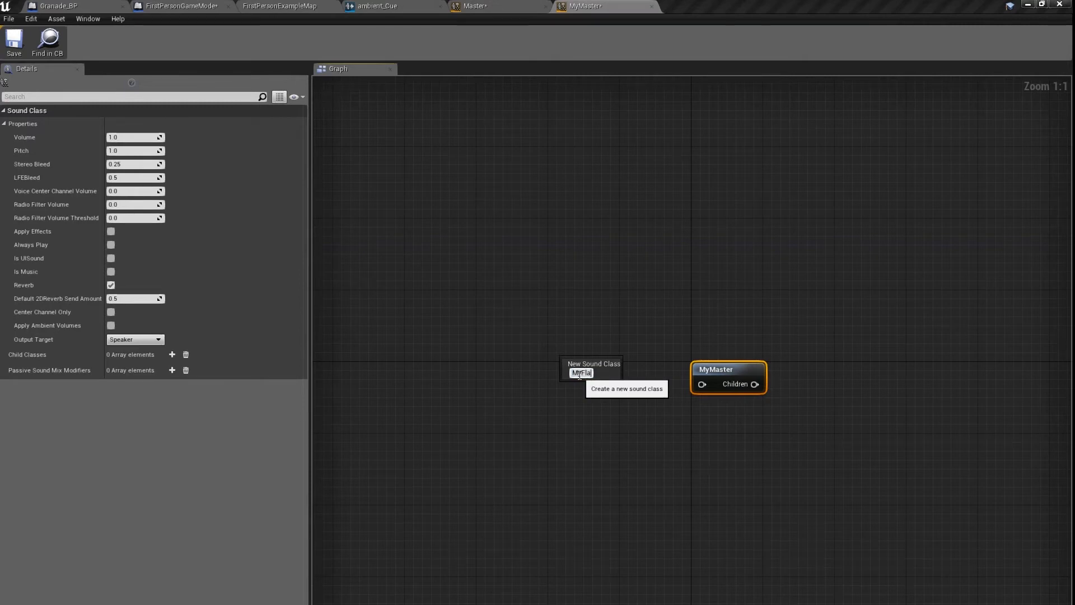
key("Enter")
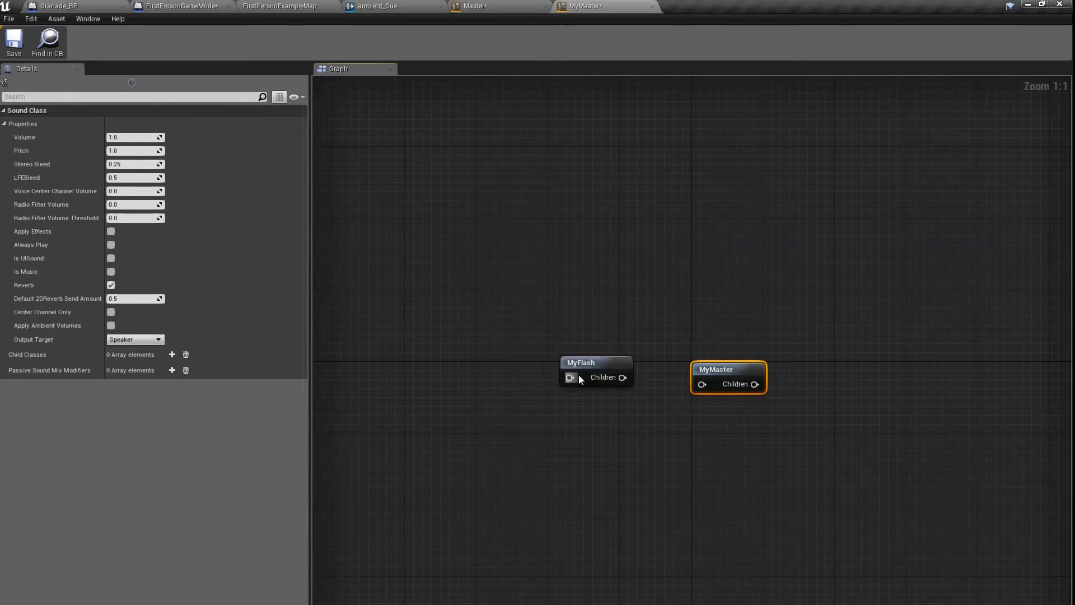
Wire MyFlash's Children pin to MyMaster and review MyMaster's properties.
left_click_drag(582, 371, 570, 385)
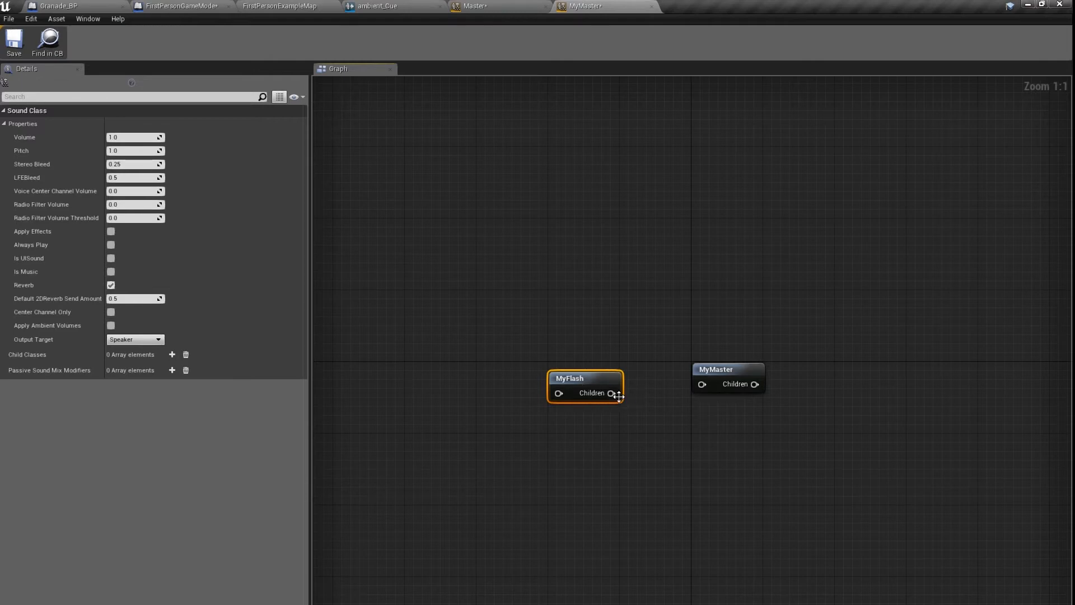
left_click_drag(614, 392, 698, 383)
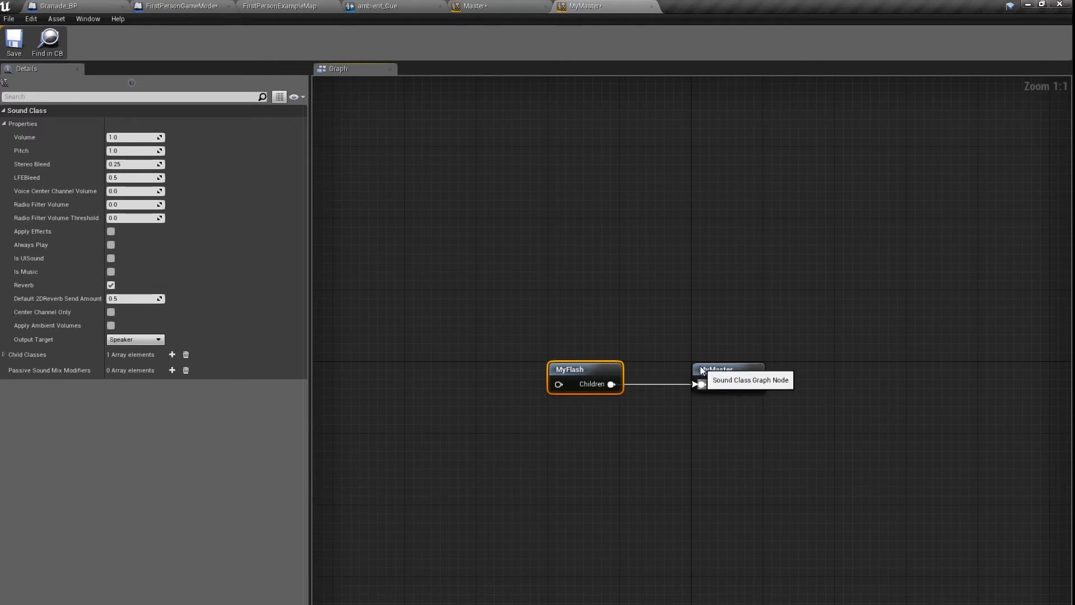
left_click(728, 370)
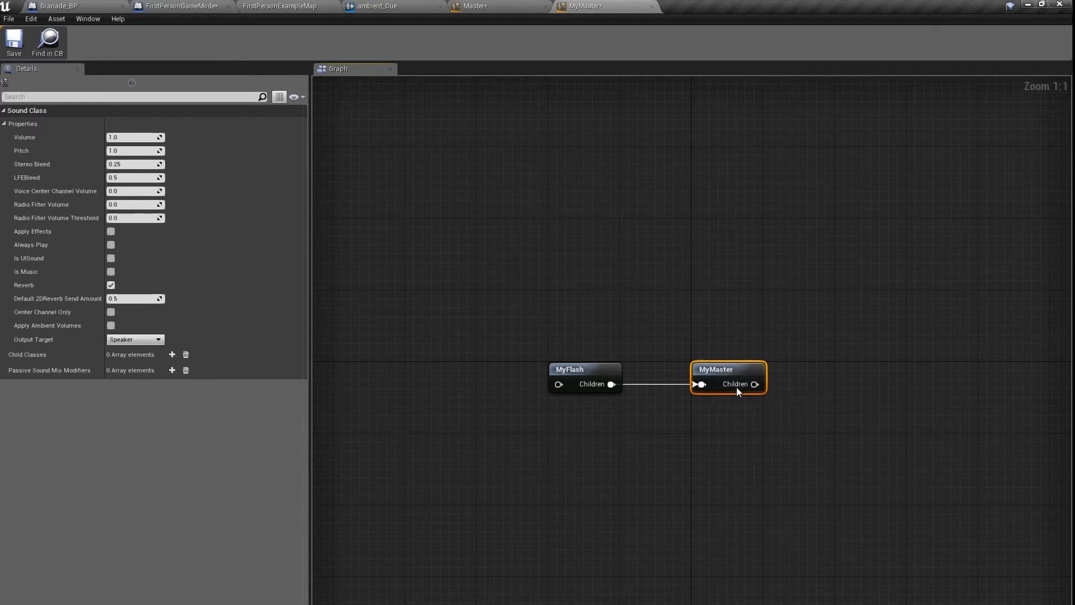
mouse_move(731, 385)
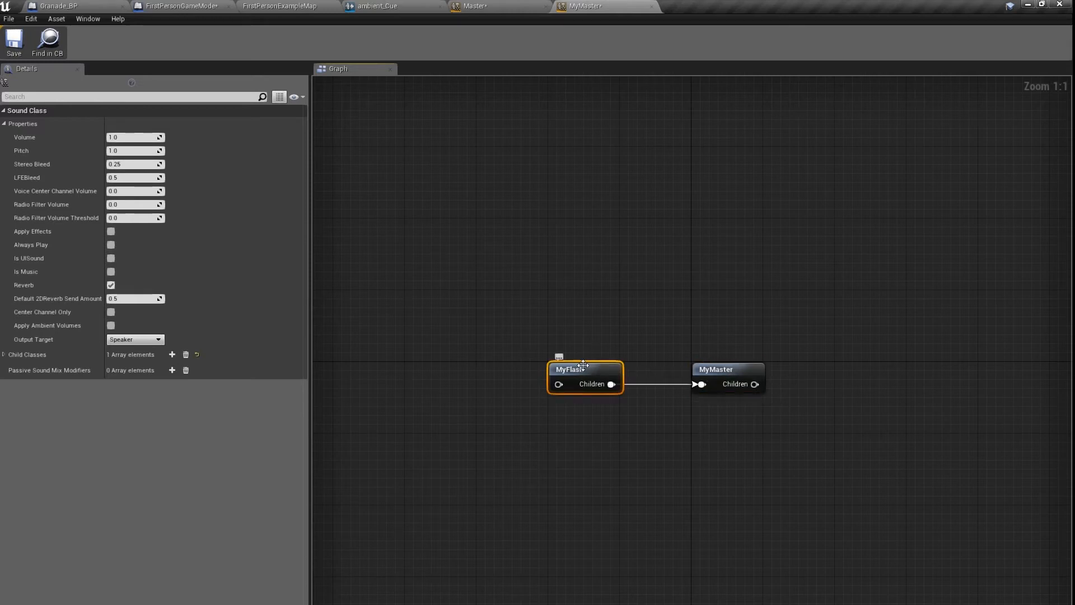
mouse_move(592, 370)
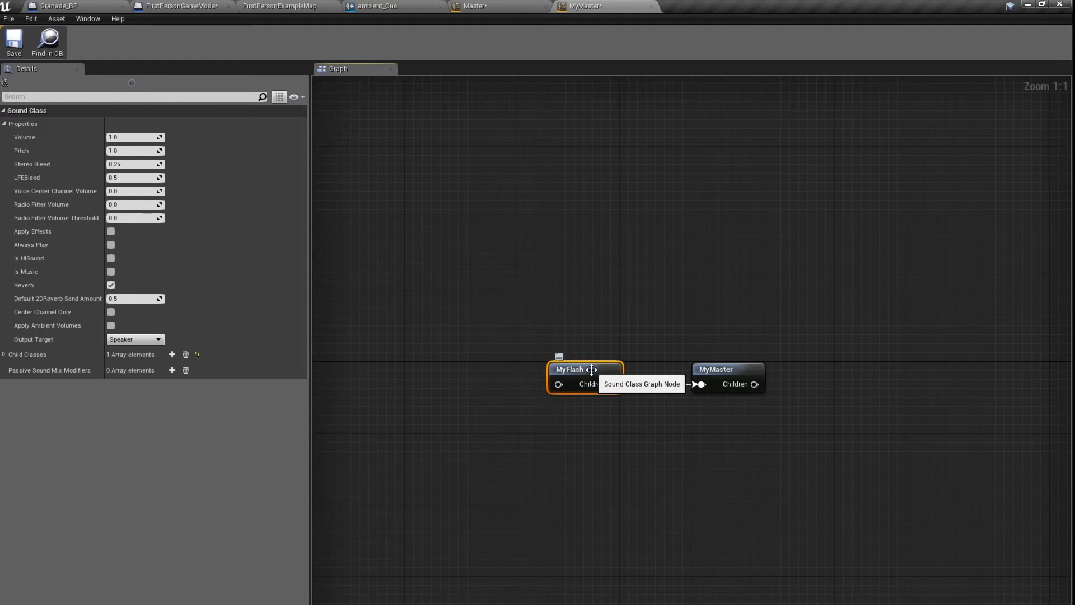
left_click(54, 6)
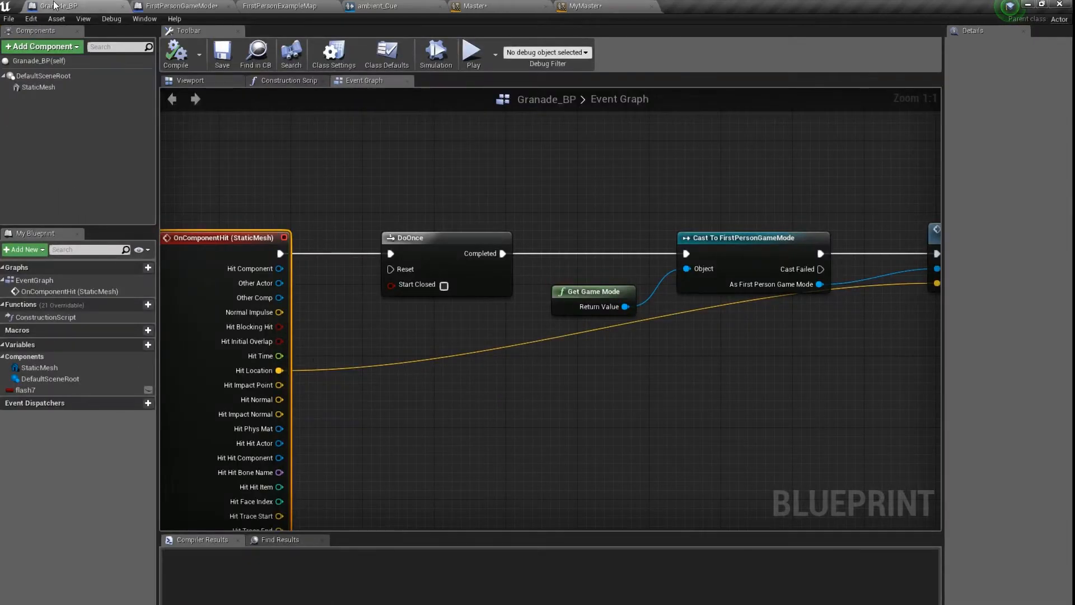
Filter the Audio folder to sound cues, select all eleven and bulk edit via Property Matrix.
left_click(54, 6)
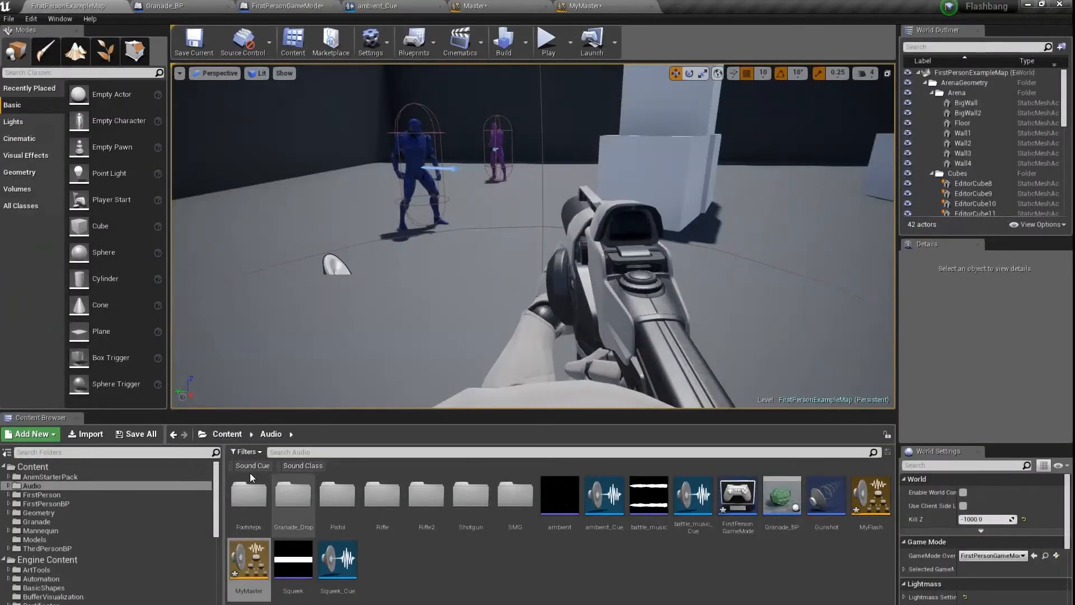
left_click(253, 465)
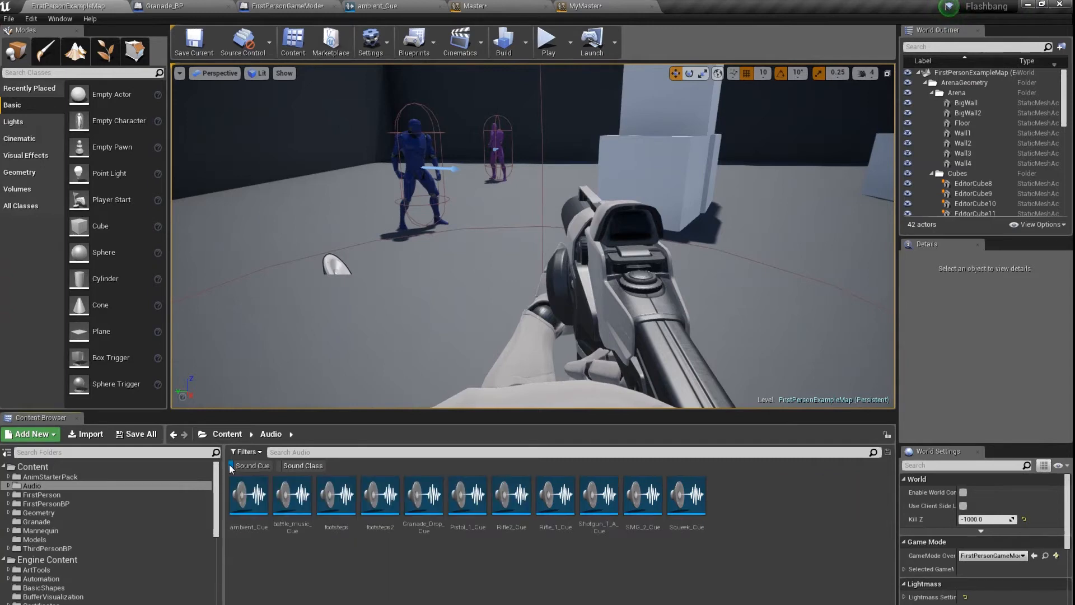
left_click(248, 497)
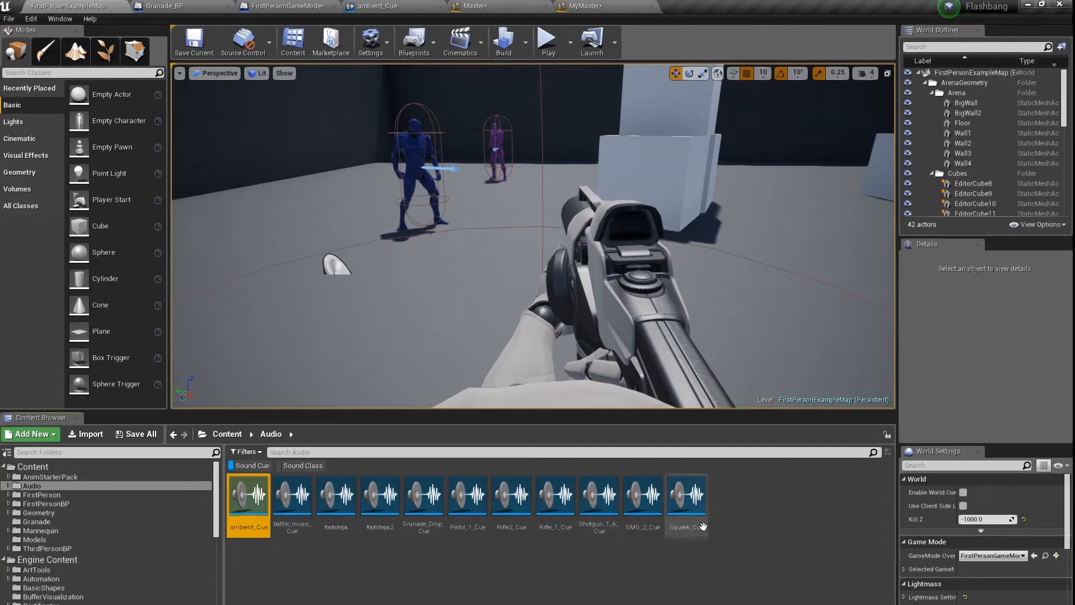
right_click(687, 504)
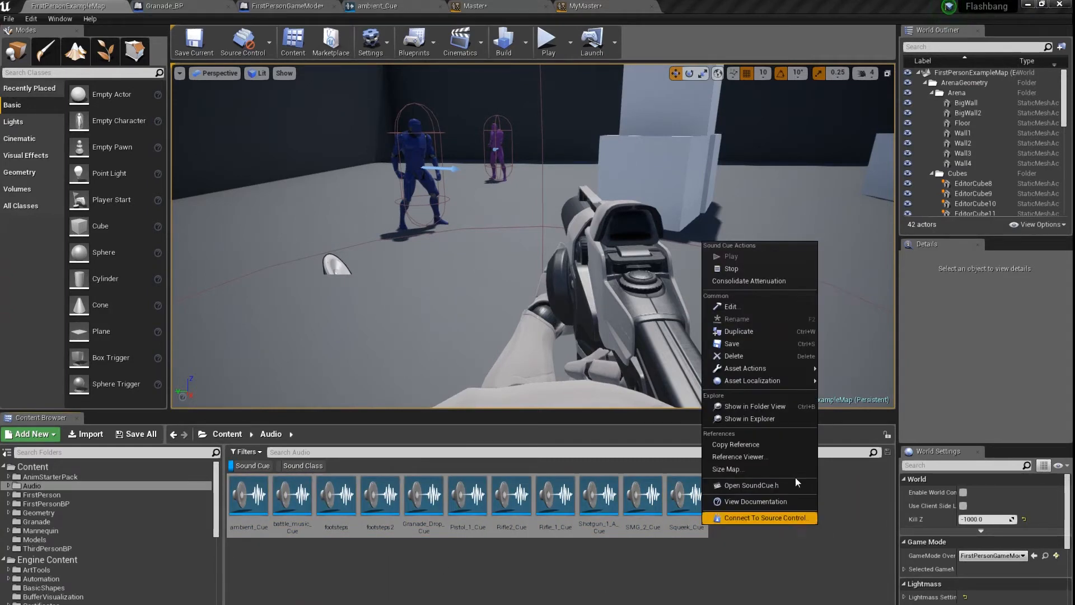
mouse_move(746, 367)
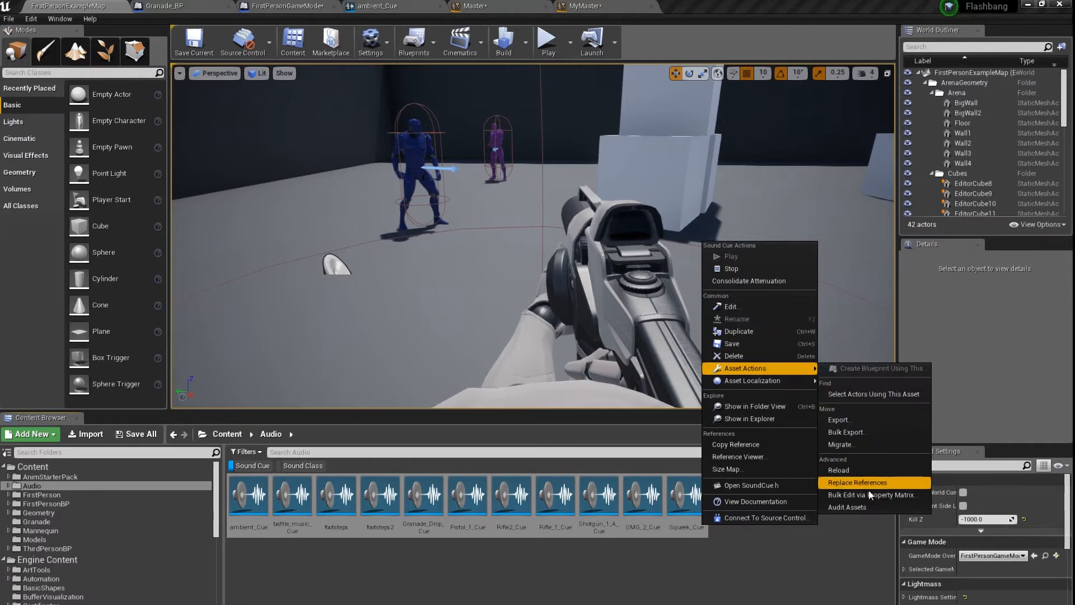
left_click(874, 496)
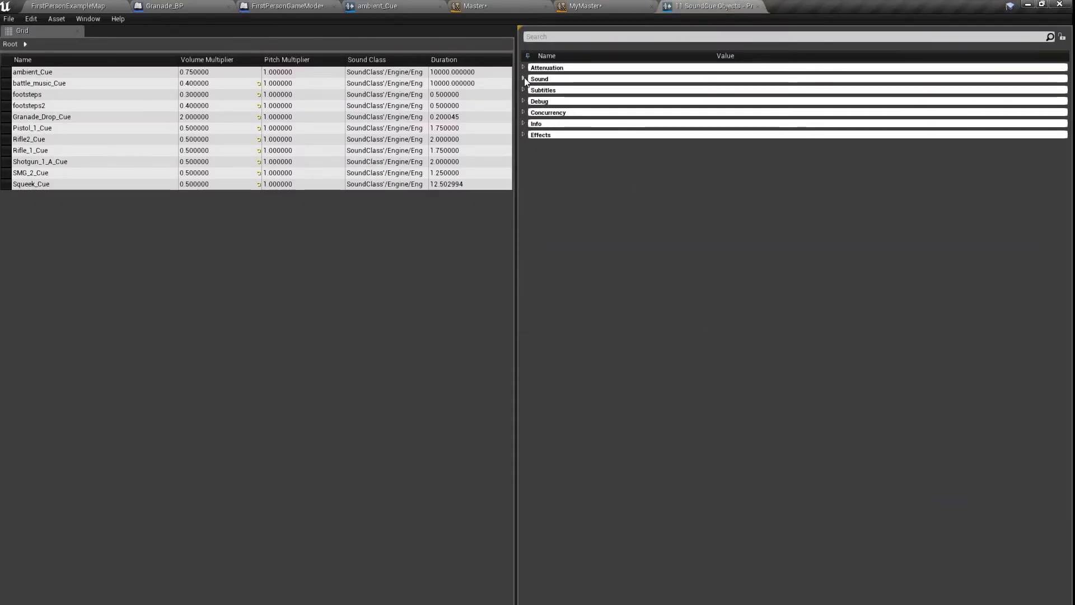
Assign the selected MyMaster asset as Sound Class for all cues in the matrix.
left_click(523, 79)
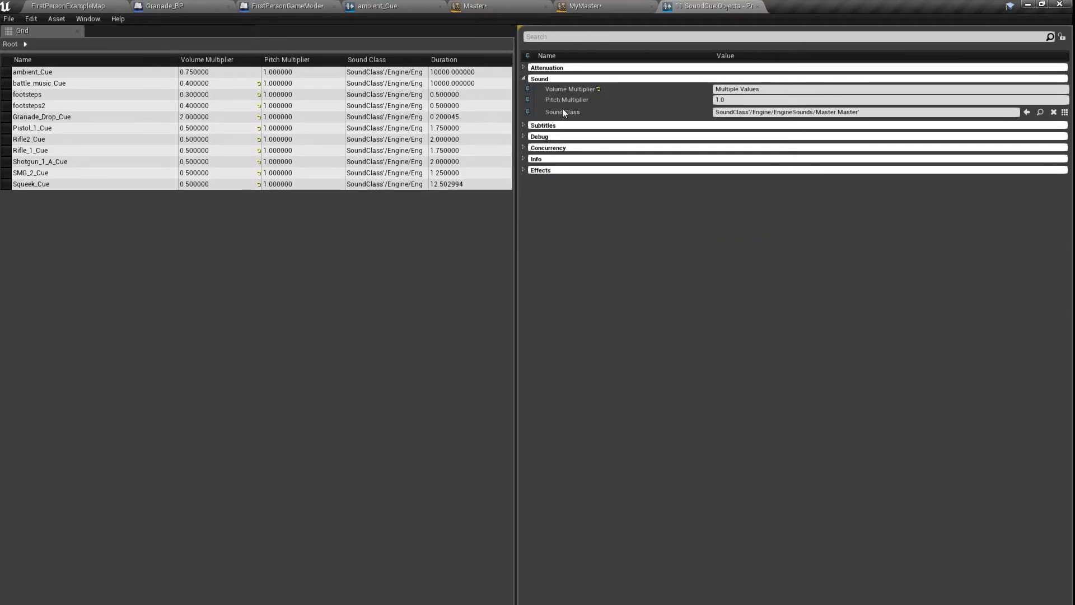
mouse_move(493, 8)
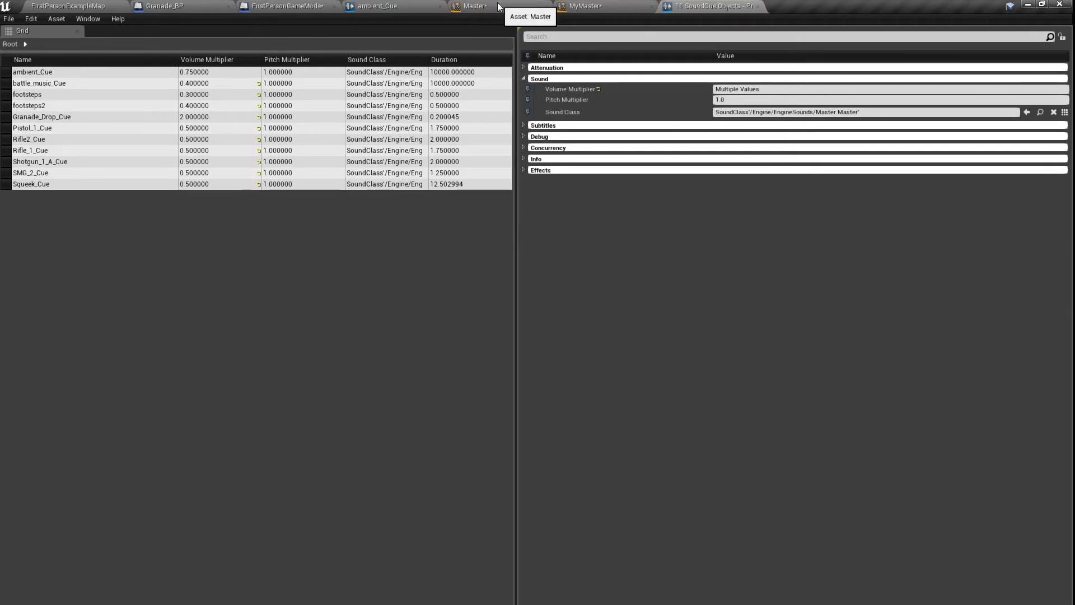
left_click(61, 6)
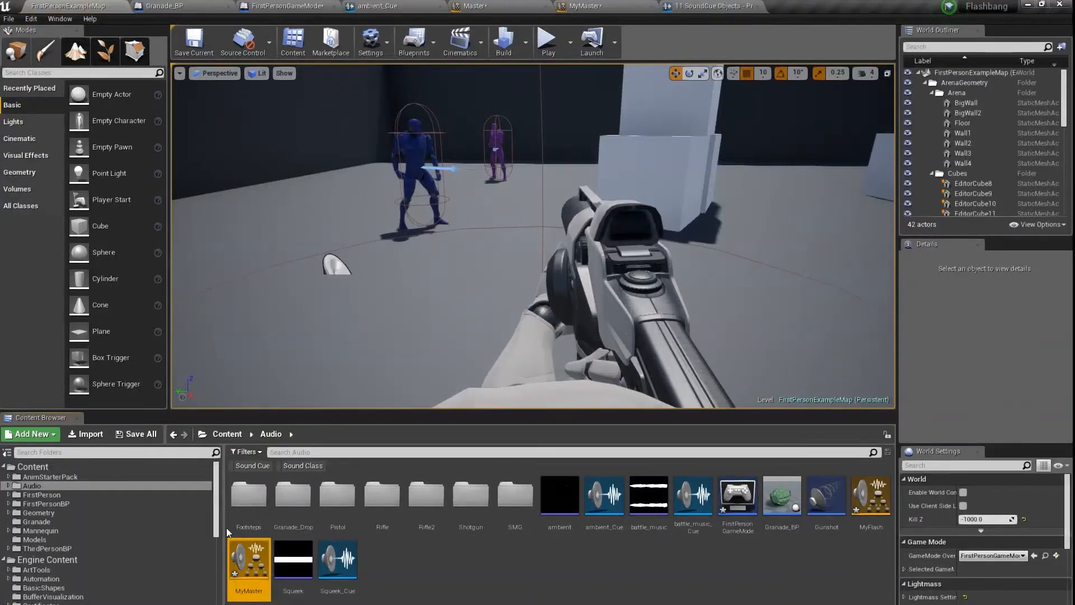
left_click(714, 6)
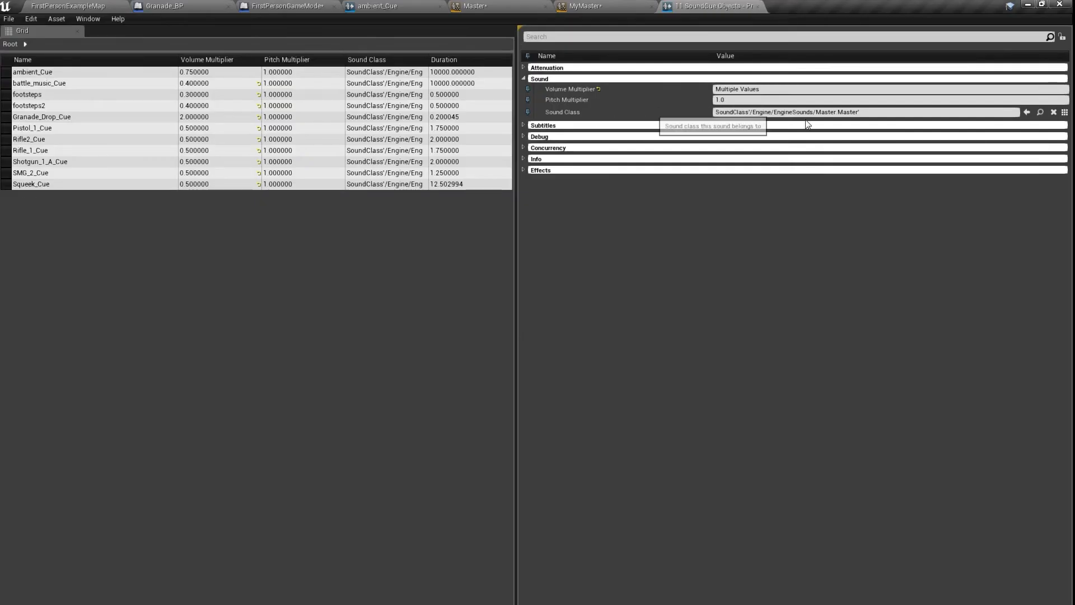
mouse_move(1013, 113)
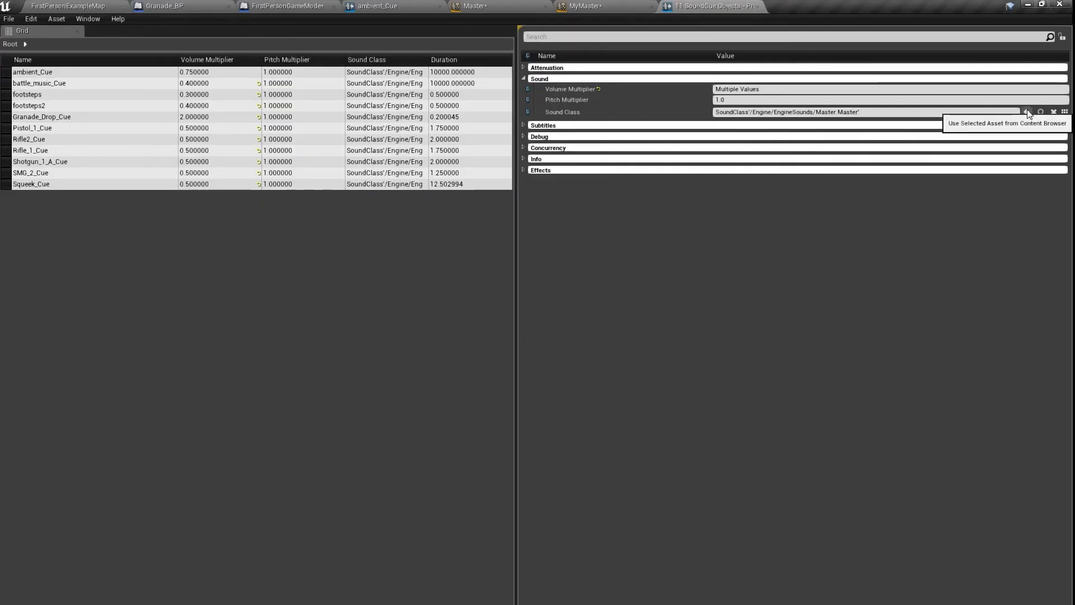
left_click(1026, 111)
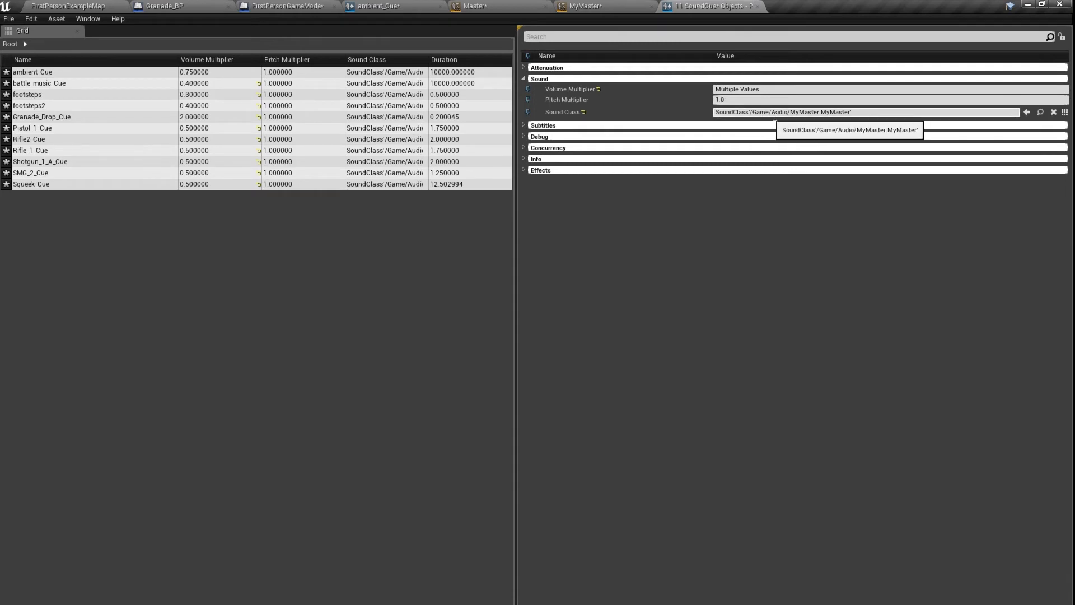
left_click(62, 5)
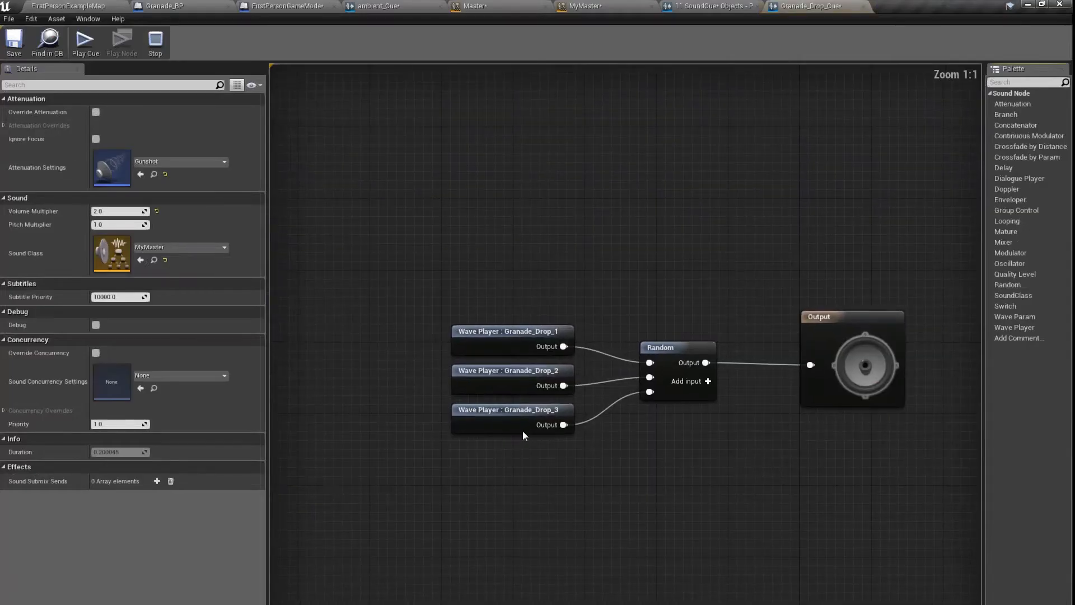
Set Granade_Drop_Cue's sound class to MyFlash.
left_click(224, 247)
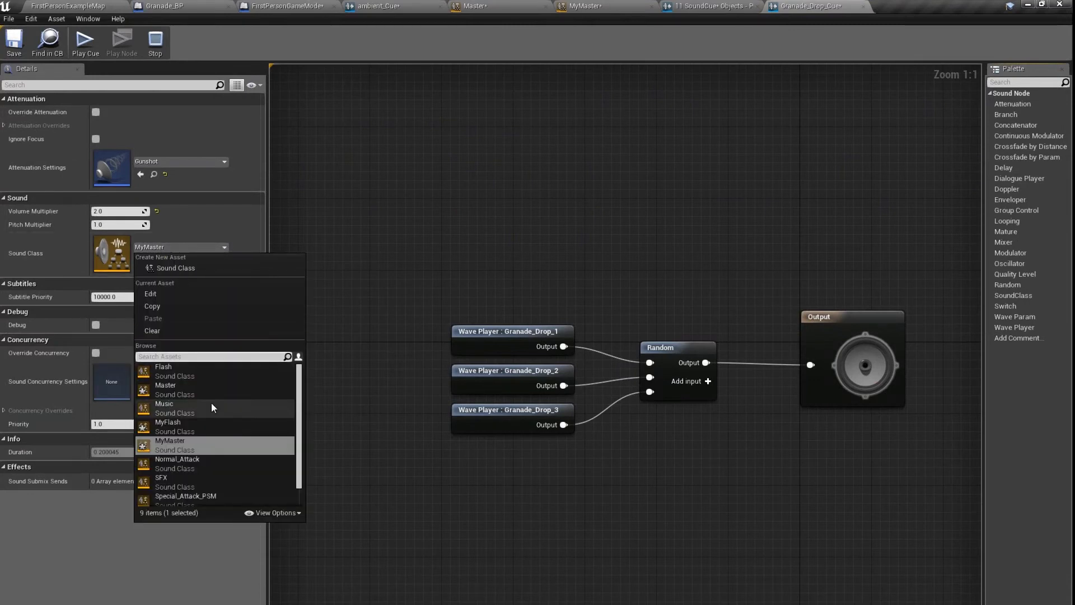
left_click(167, 423)
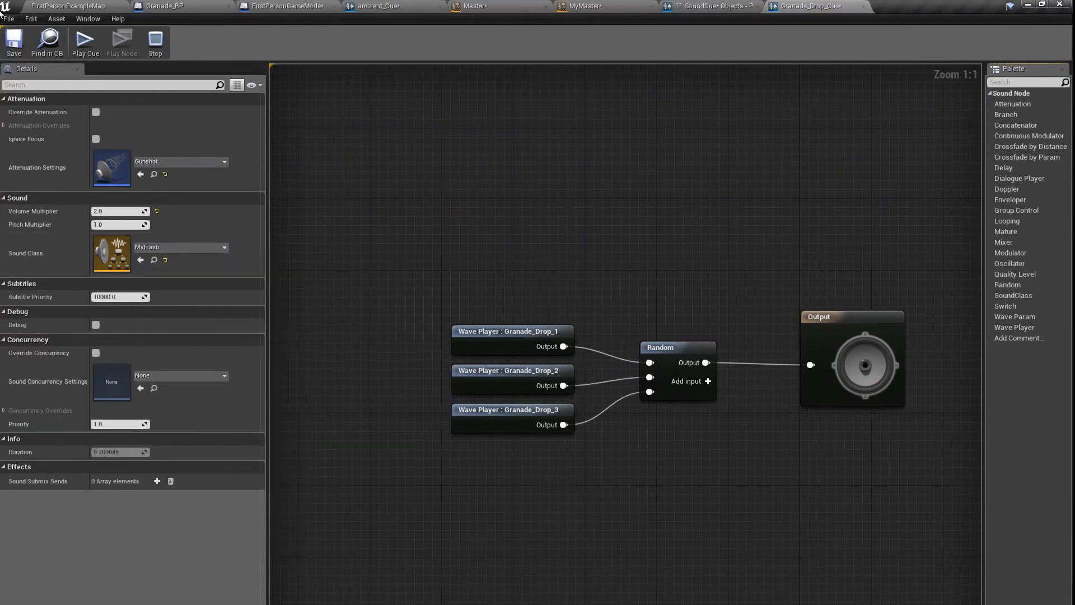
left_click(62, 6)
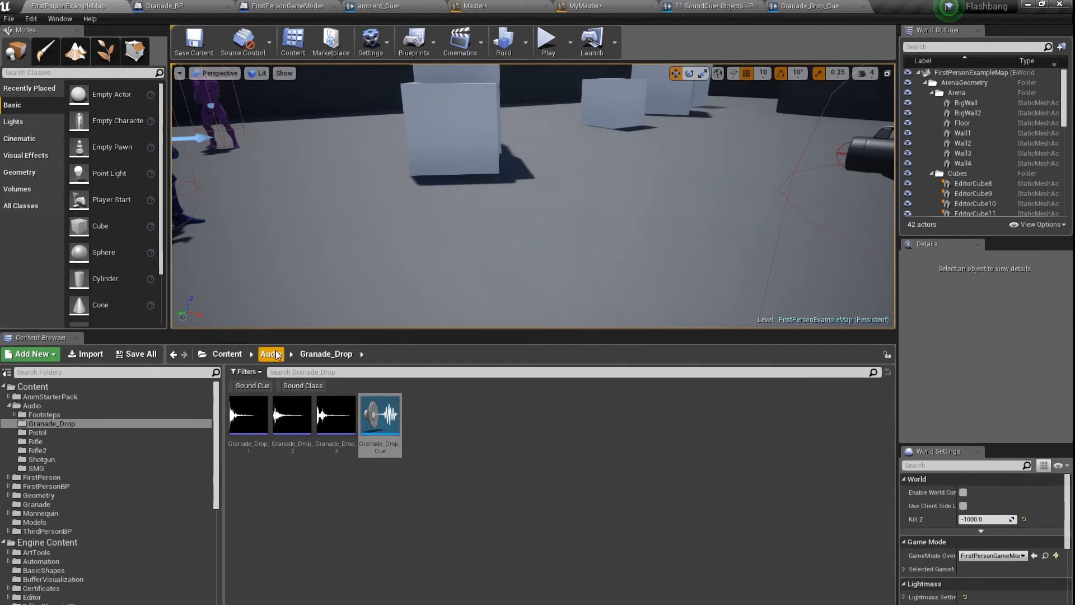
Open Squeek_Cue from the Audio folder and set its sound class to MyFlash.
left_click(270, 354)
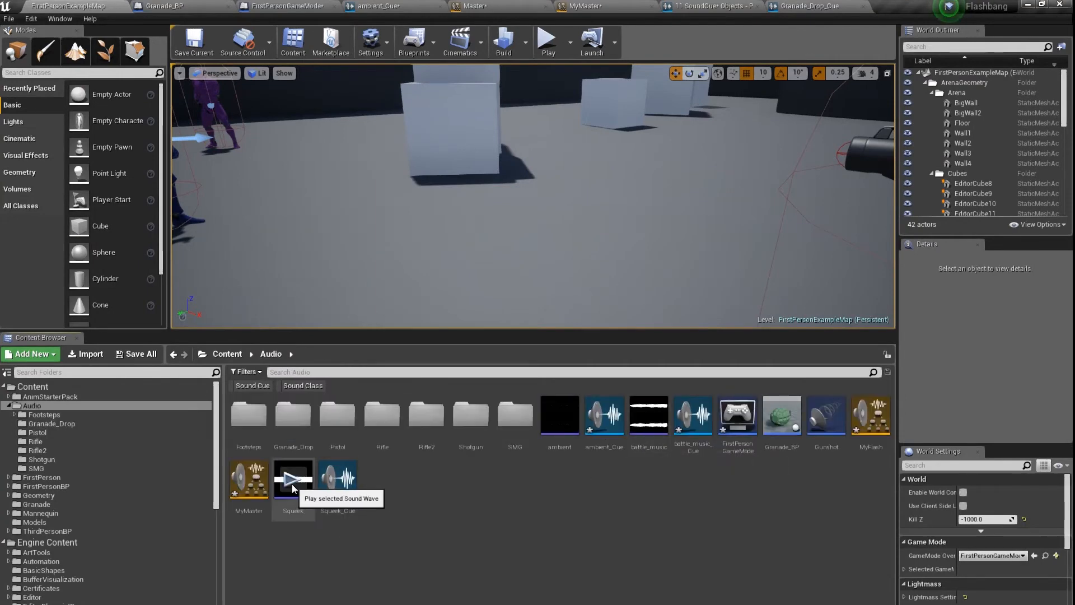
double_click(337, 479)
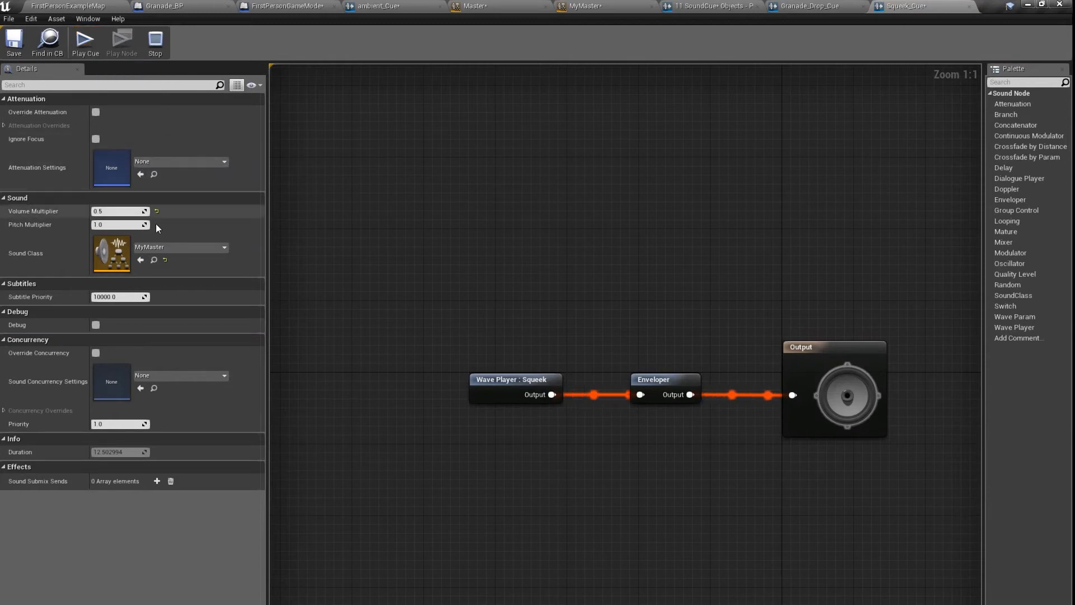
mouse_move(182, 251)
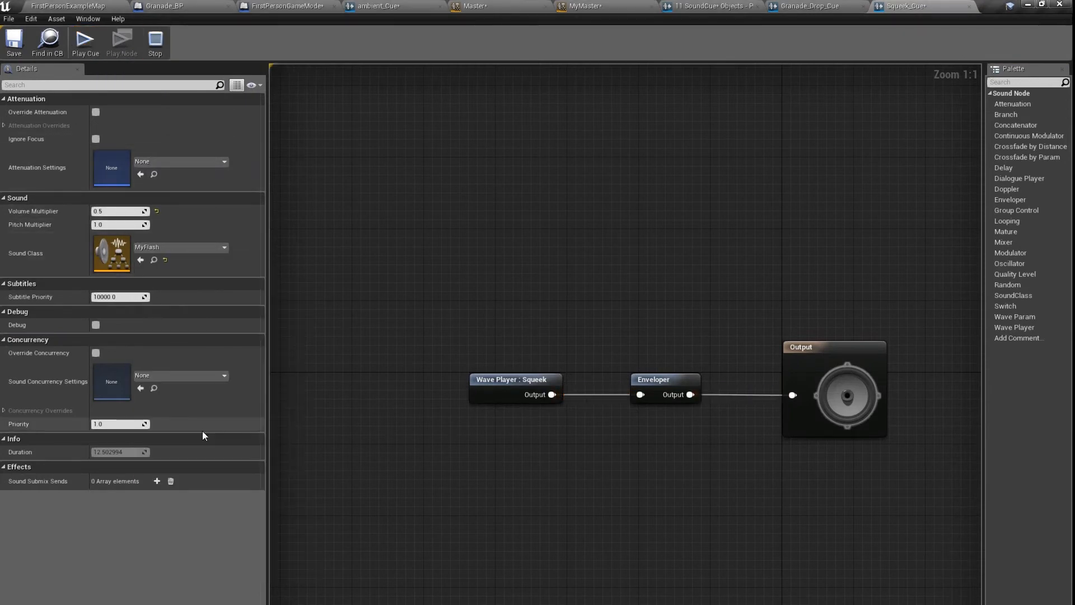
mouse_move(84, 6)
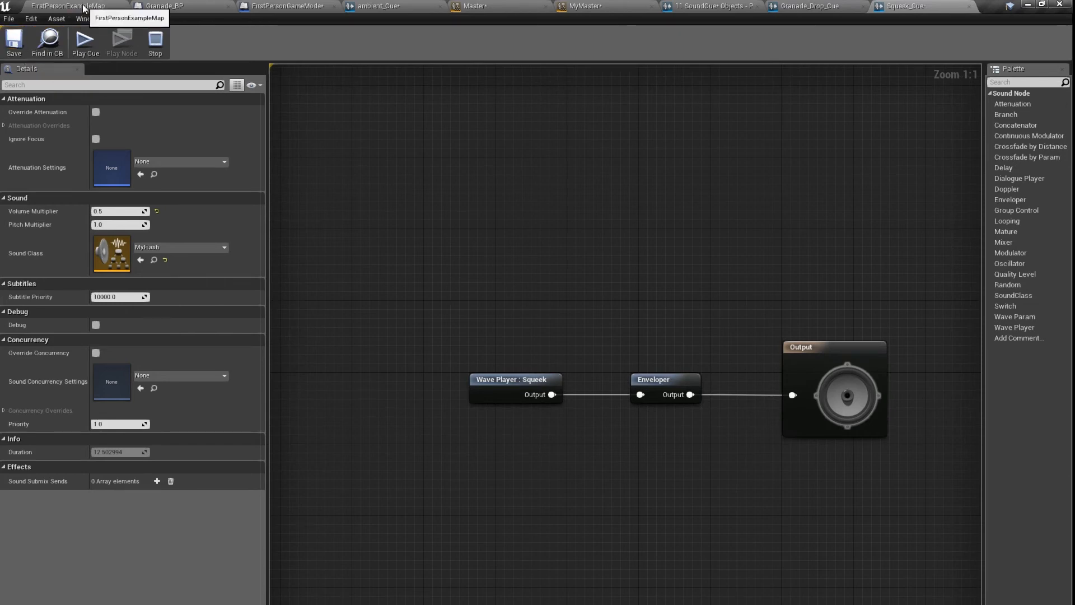
left_click(67, 6)
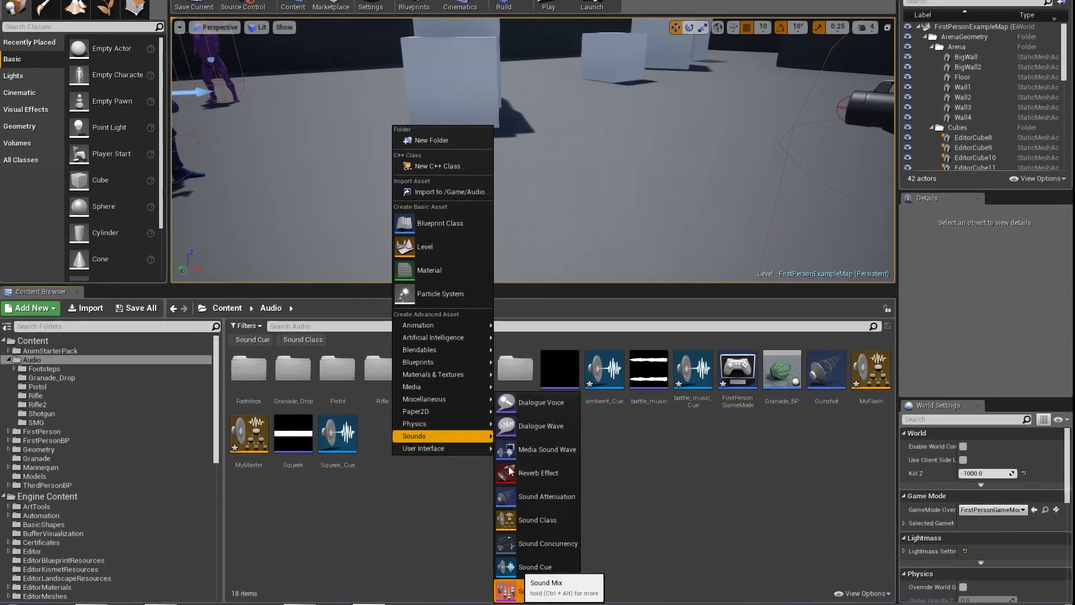
Create the MySoundMix sound mix asset and open its editor.
left_click(512, 592)
type("MySoundMix")
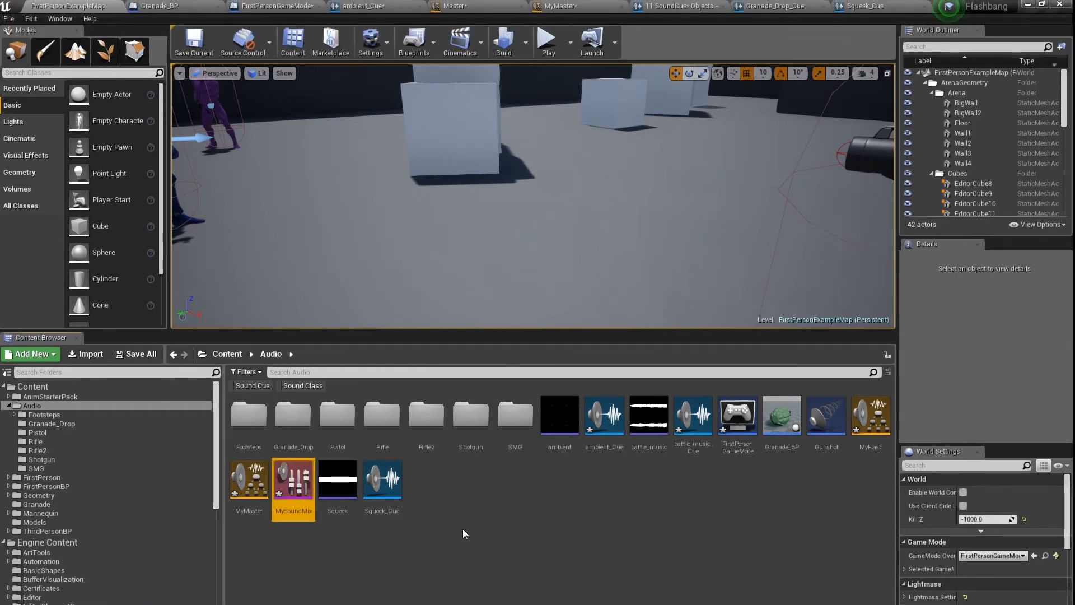
double_click(294, 479)
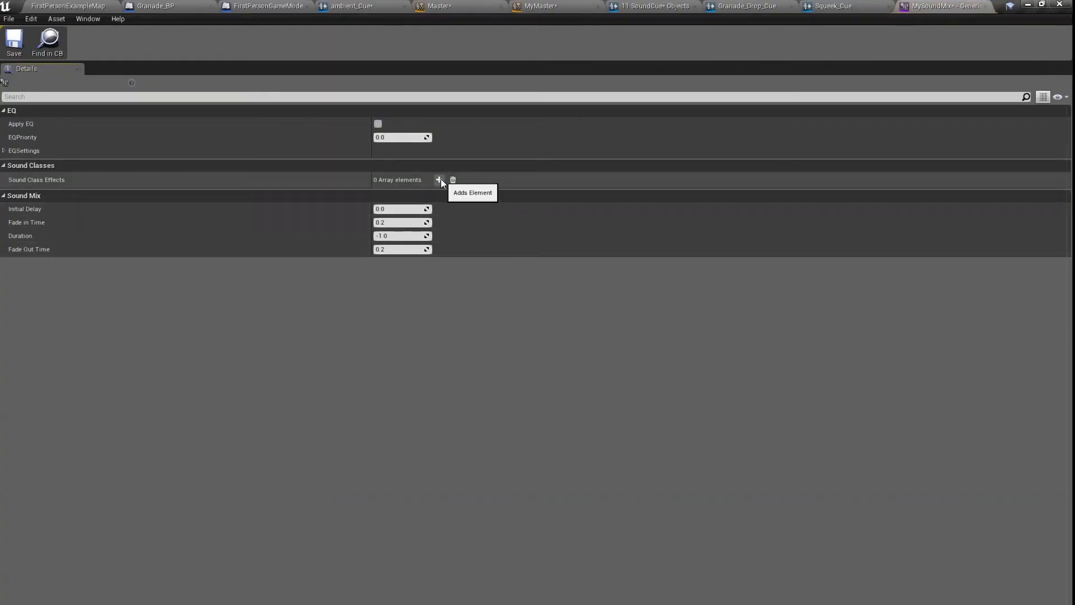
Add a Sound Class Effects entry targeting MyMaster with Volume Adjuster 0.0.
left_click(439, 179)
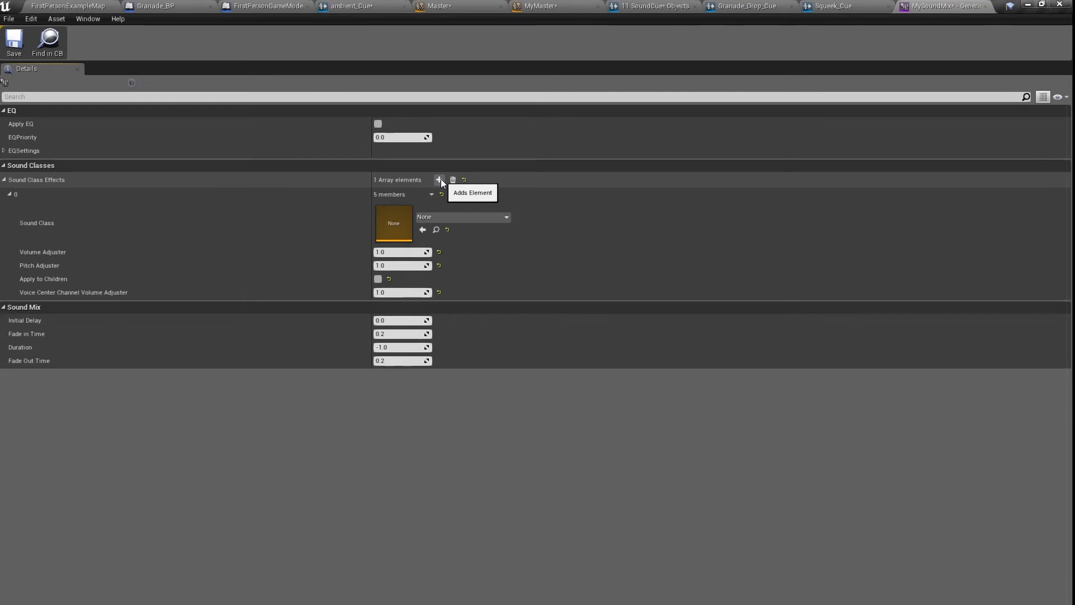
left_click(504, 217)
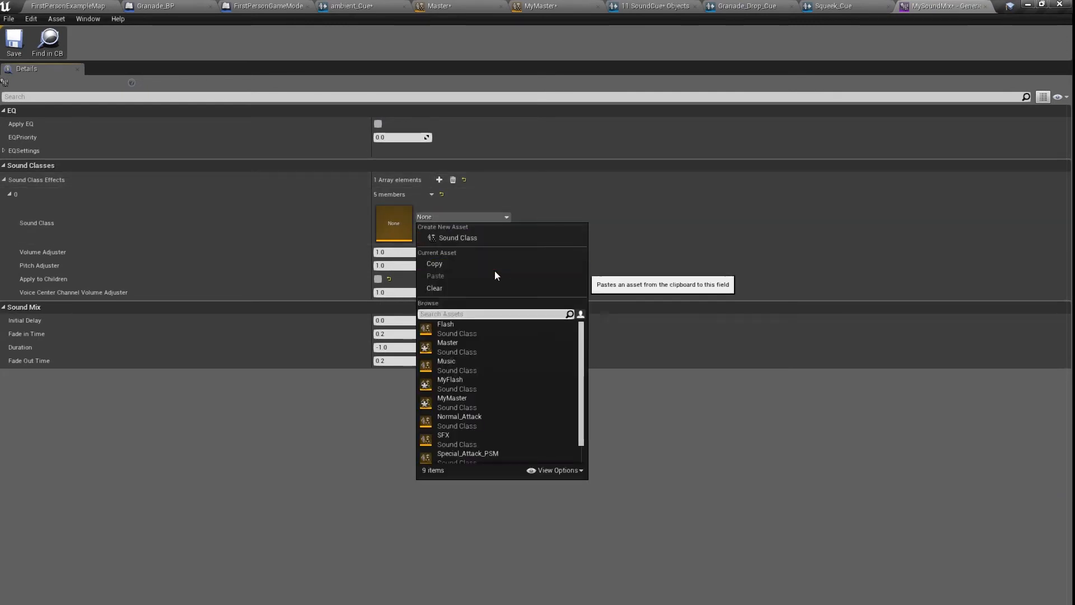
mouse_move(455, 407)
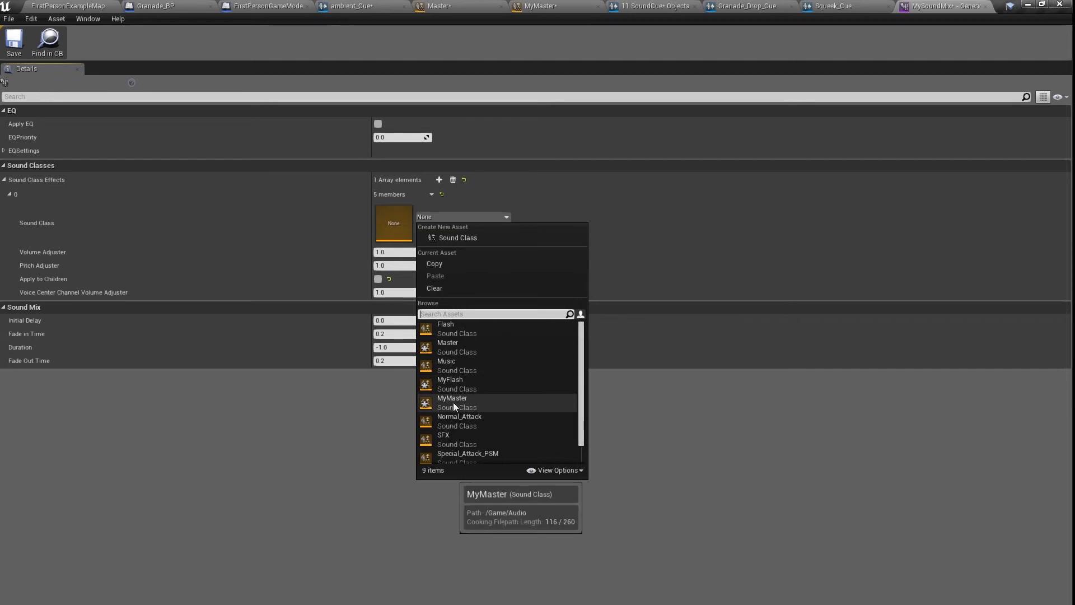
left_click(452, 398)
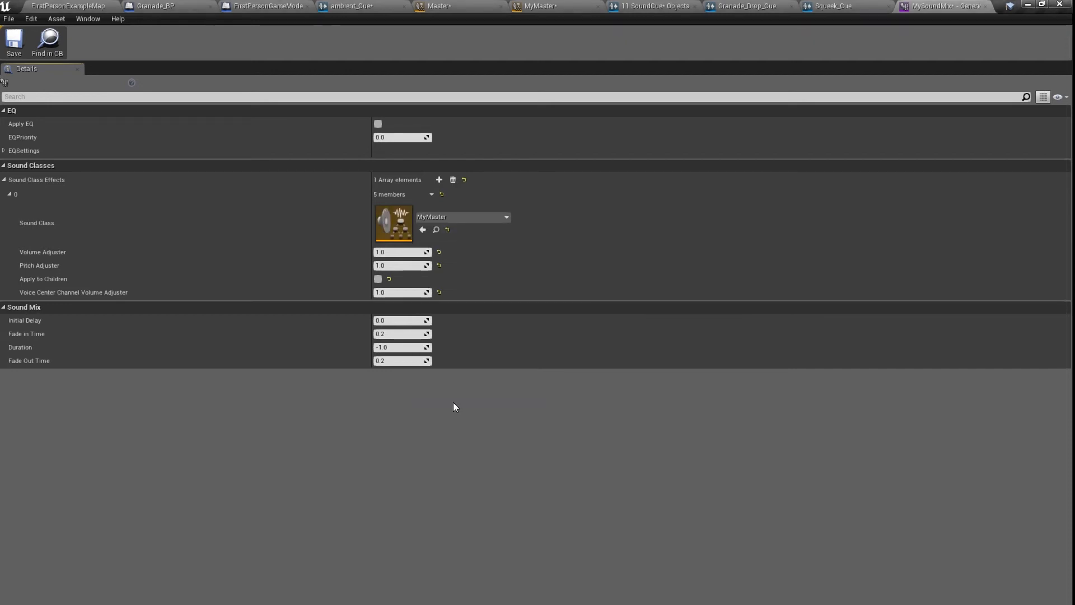
mouse_move(395, 264)
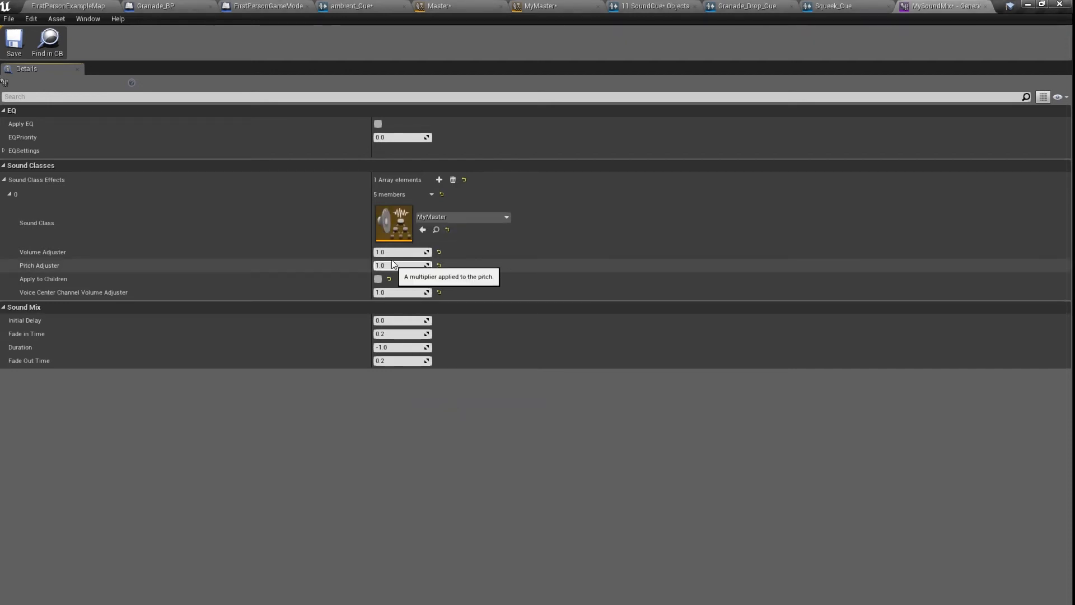
left_click(401, 252)
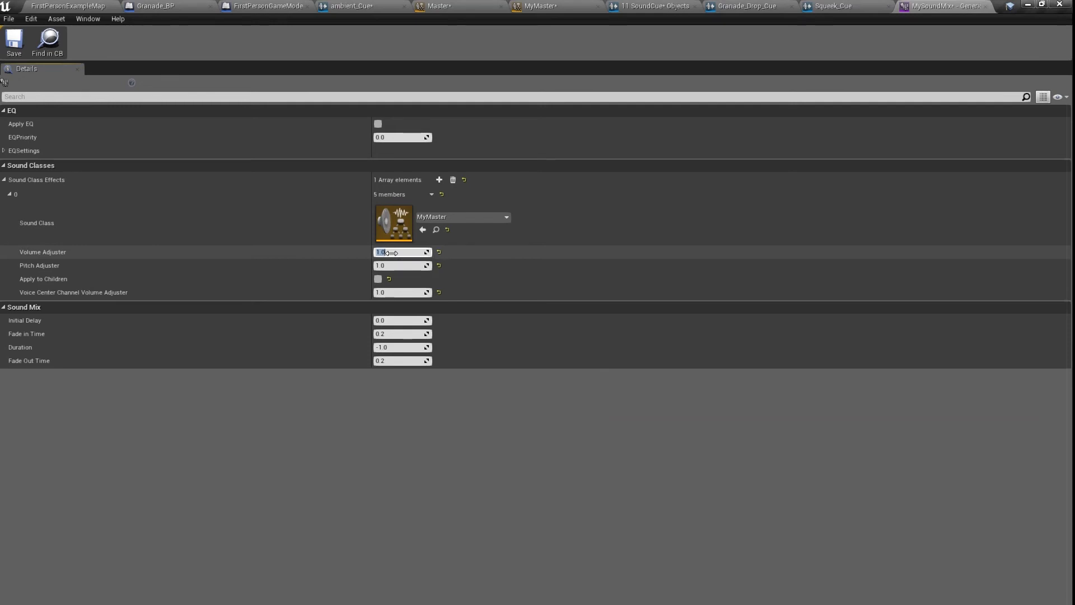
type("0.0")
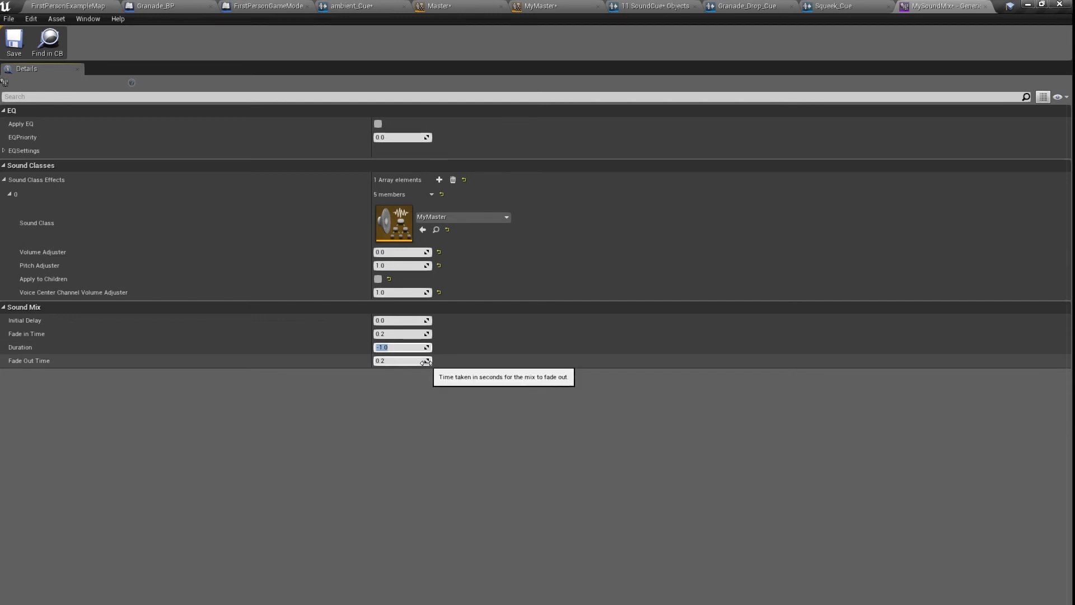
Set the effect Duration to 2.0, Fade In to 0 and Fade Out to 1.
type("2.0")
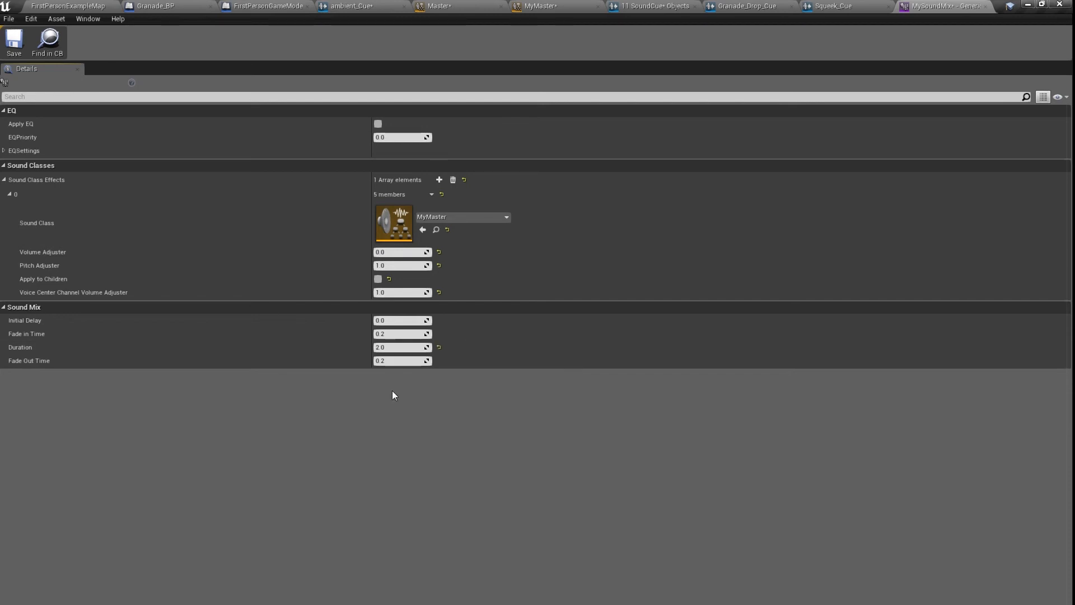
left_click(401, 333)
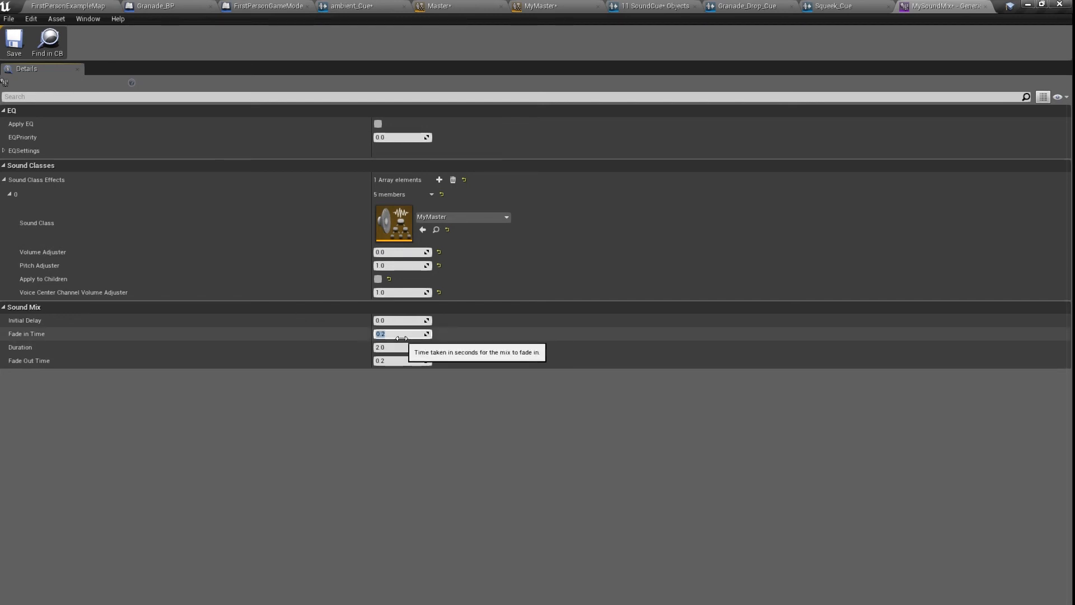
type("0")
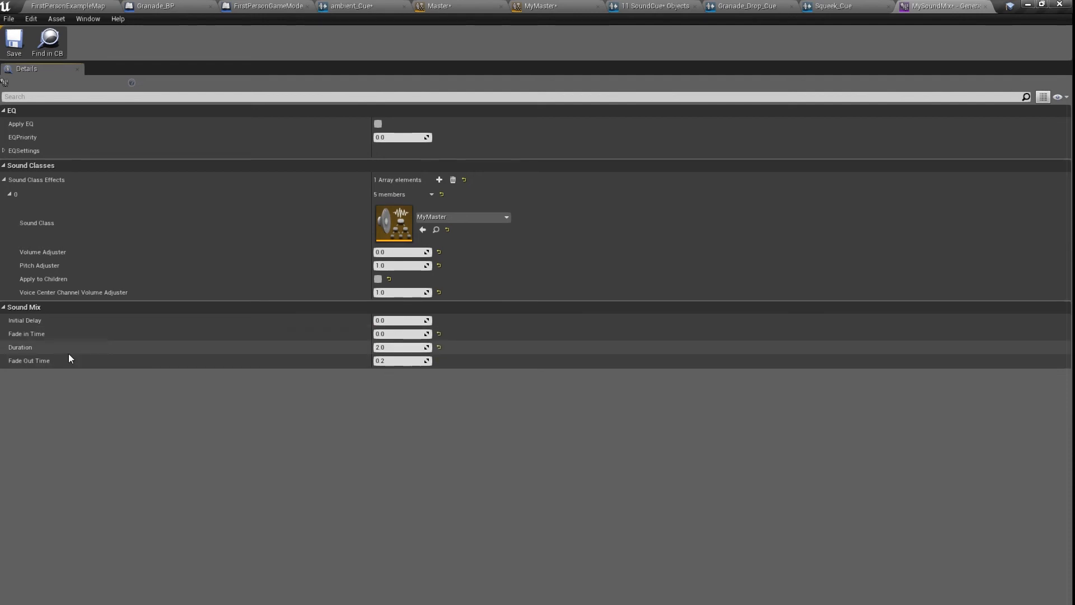
mouse_move(61, 365)
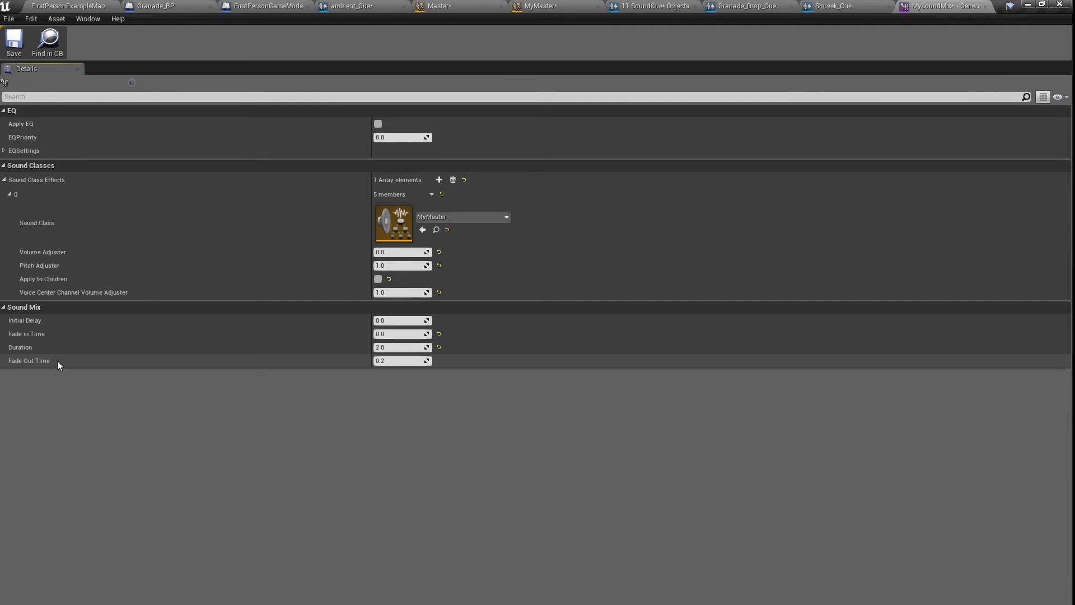
double_click(399, 361)
type("1")
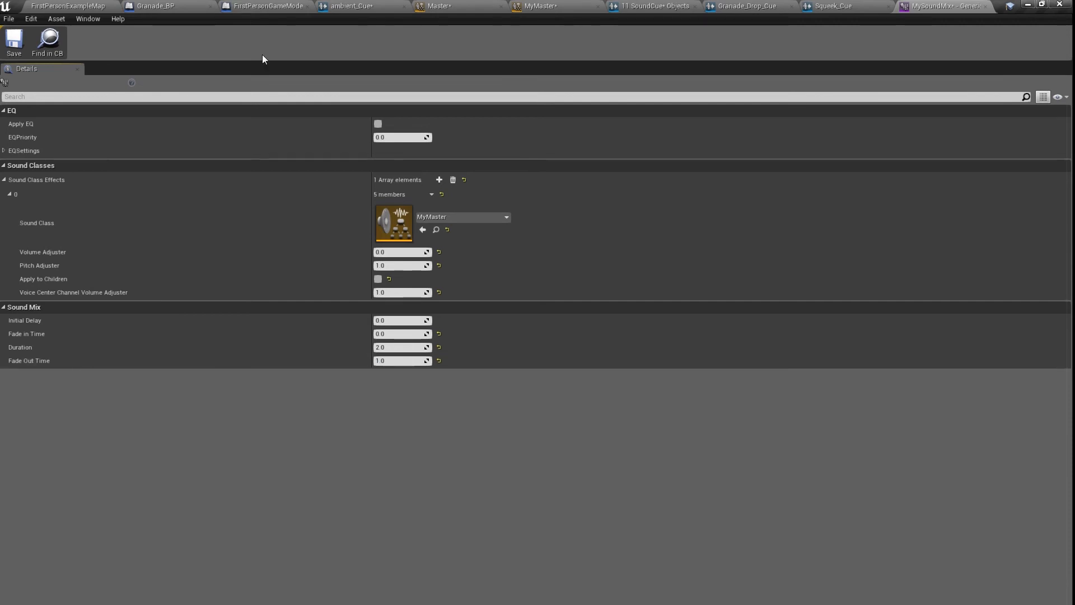
mouse_move(598, 87)
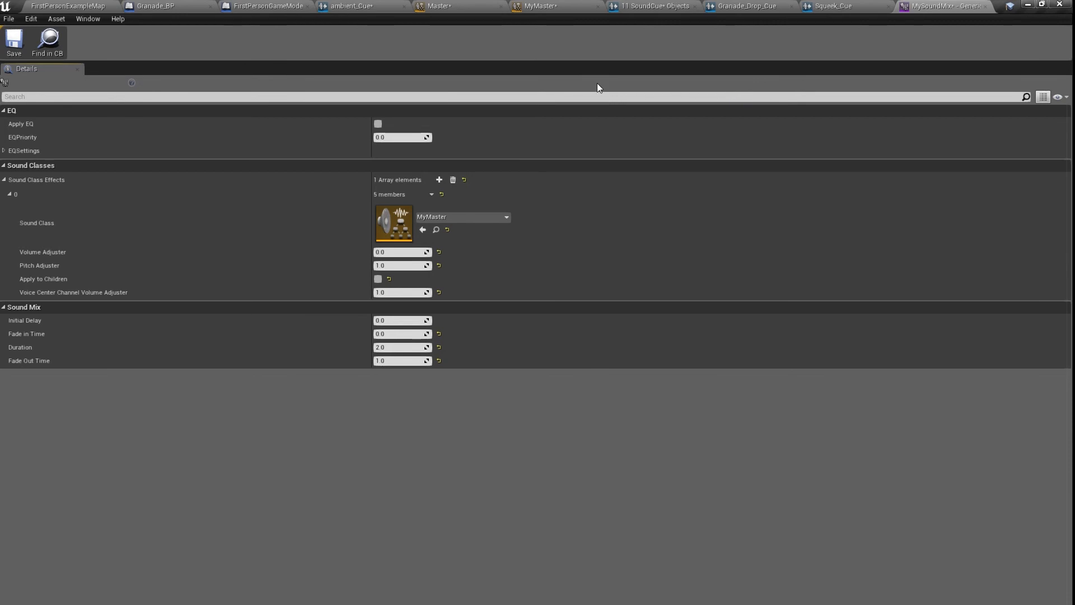
left_click(539, 5)
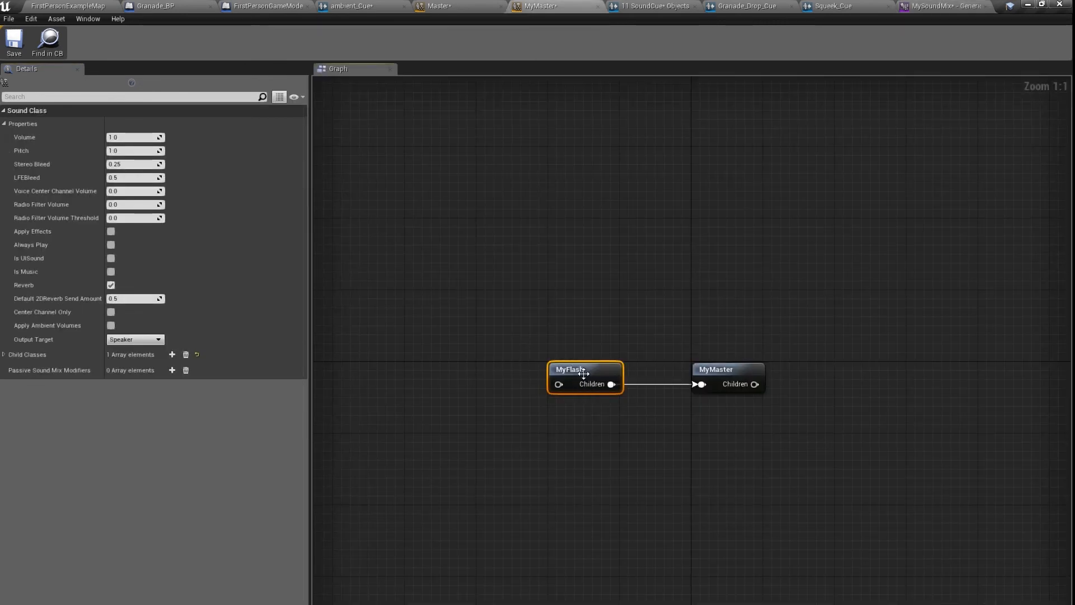
mouse_move(110, 388)
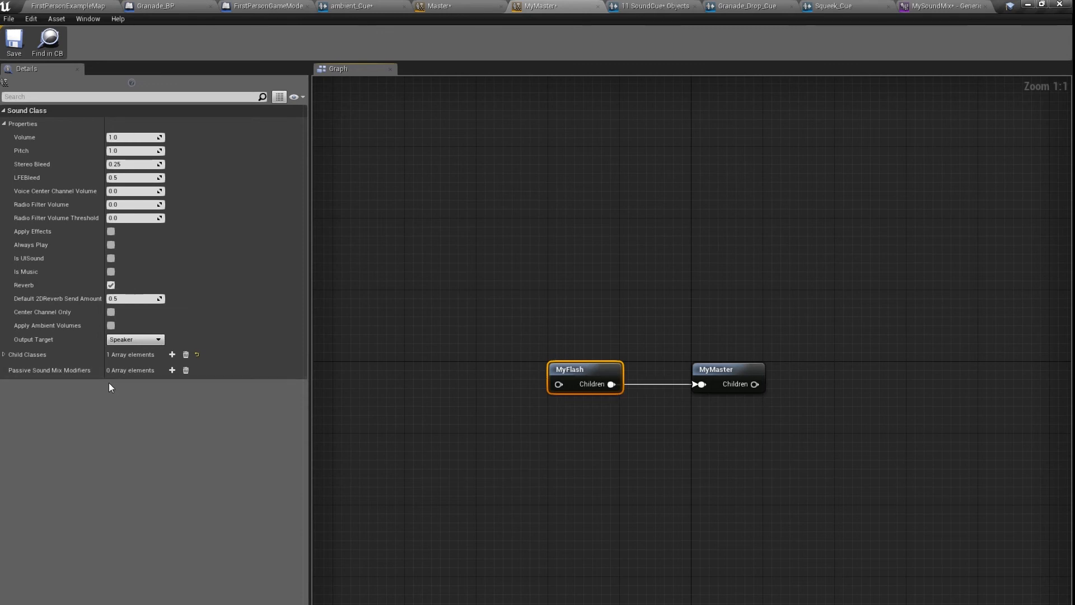
mouse_move(74, 376)
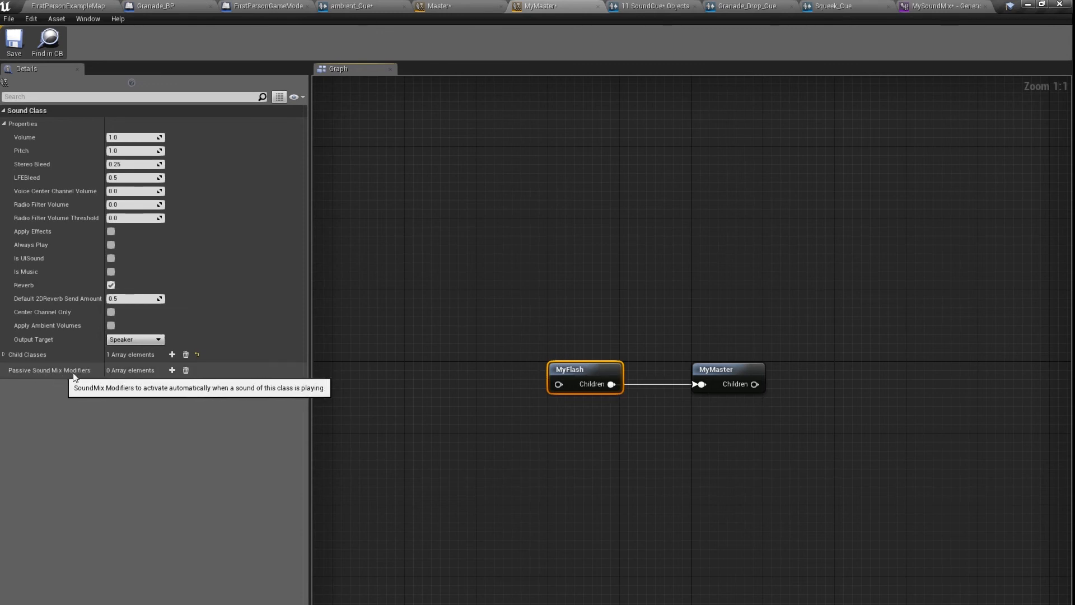
mouse_move(545, 5)
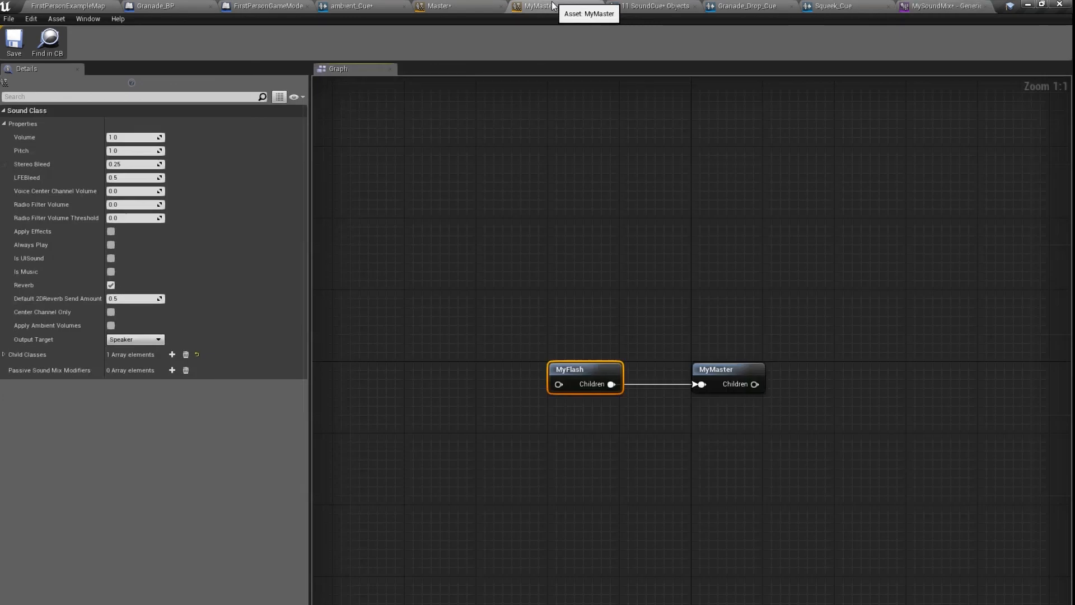
Add a Passive Sound Mix Modifier on MyFlash that activates MySoundMix.
left_click(172, 369)
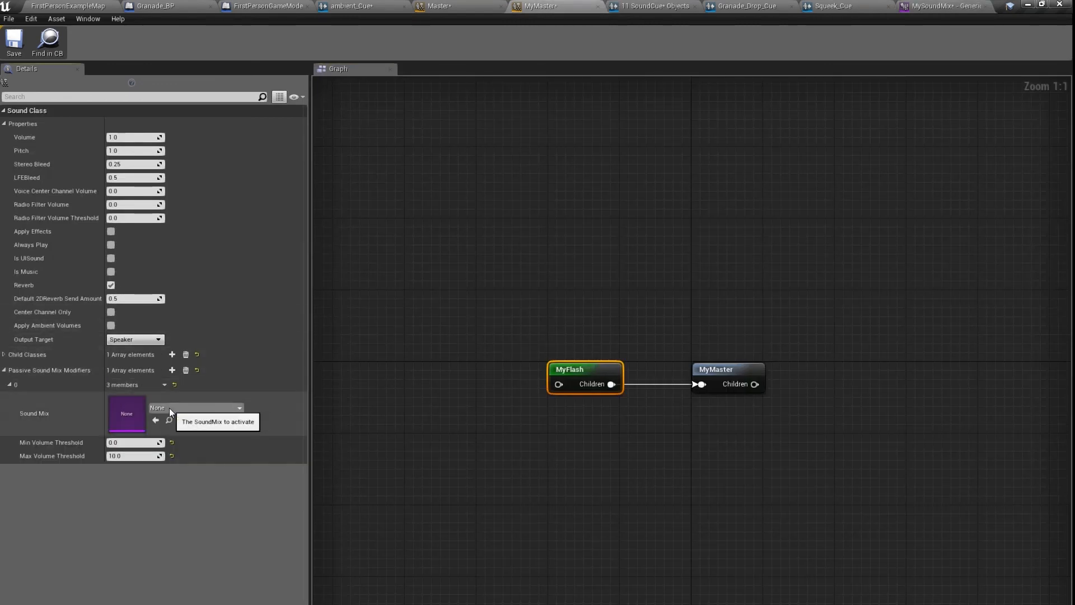
left_click(238, 408)
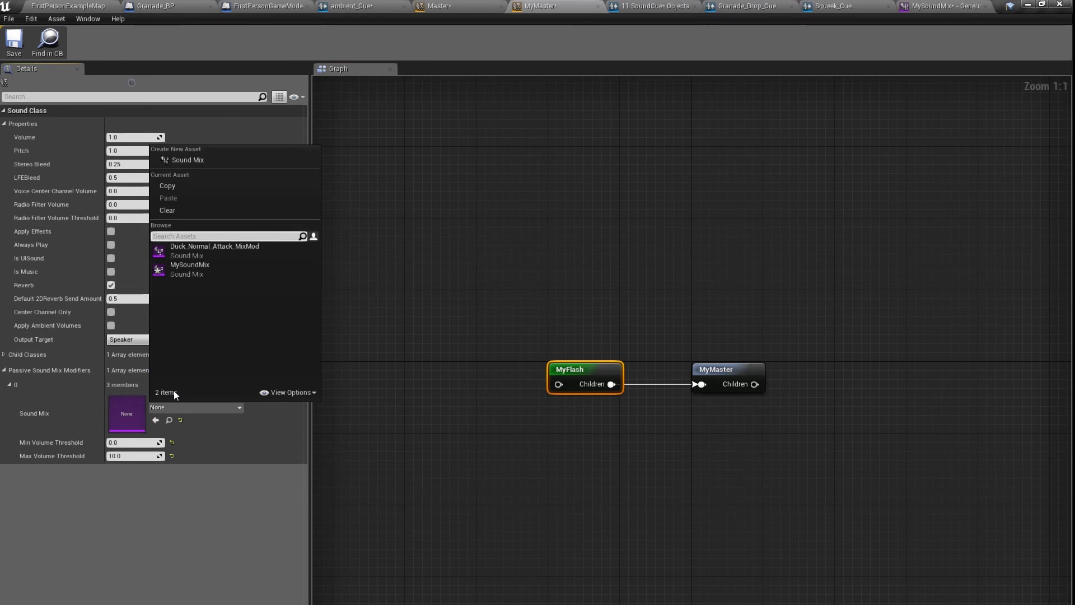
left_click(189, 264)
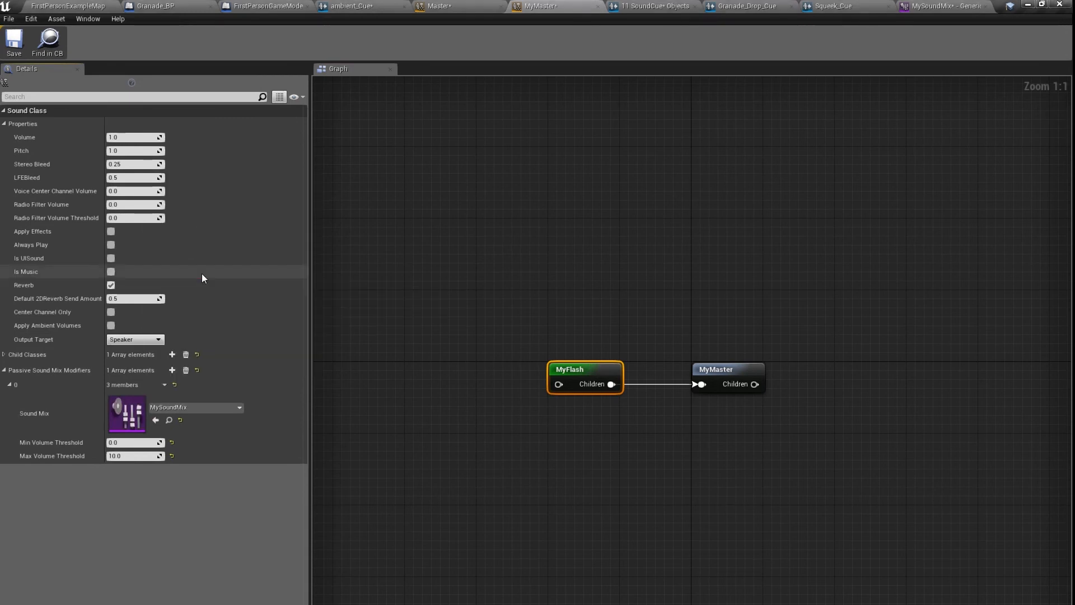
mouse_move(572, 370)
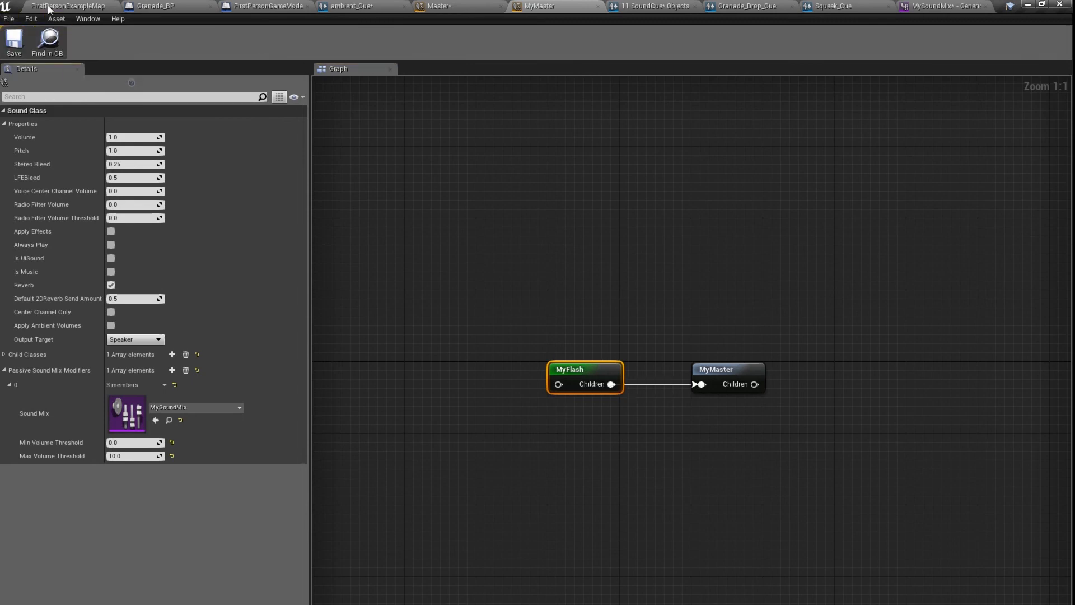
Play the FirstPersonExampleMap level to test the mix, then stop the session.
left_click(67, 6)
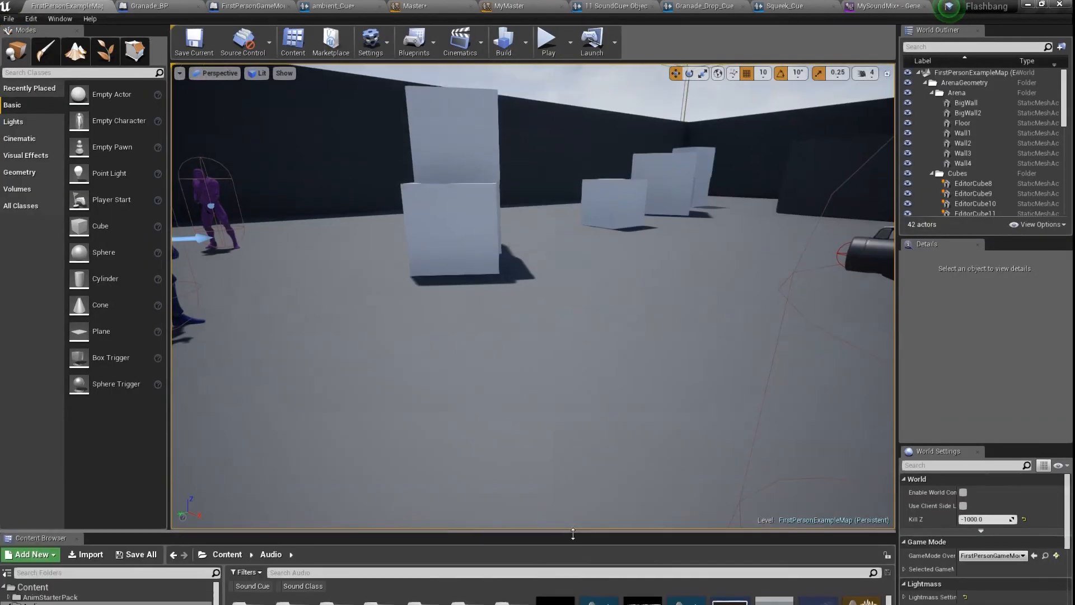
left_click(547, 39)
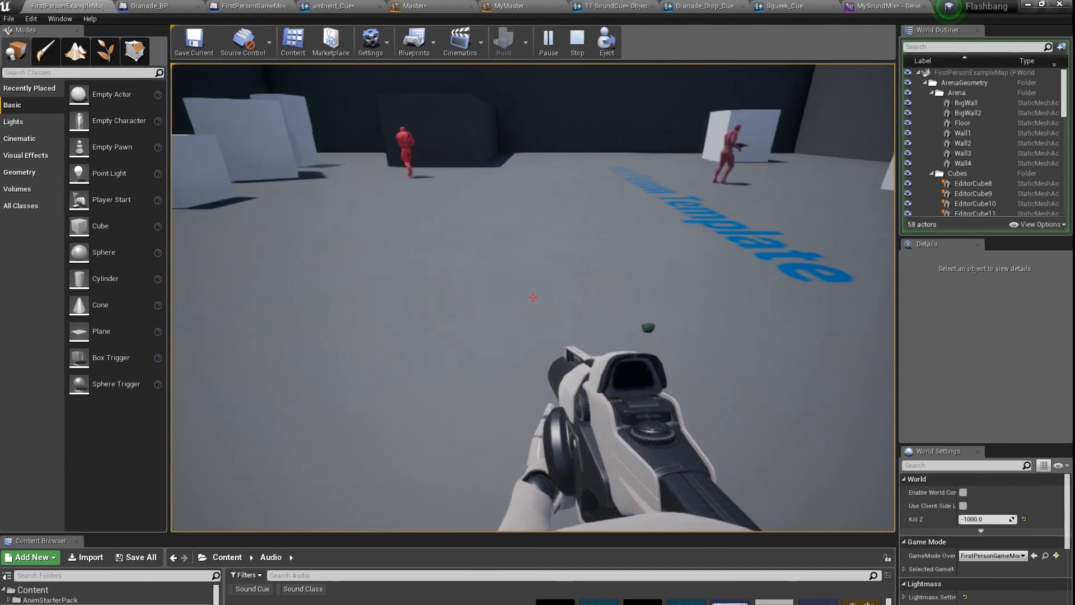
left_click(578, 41)
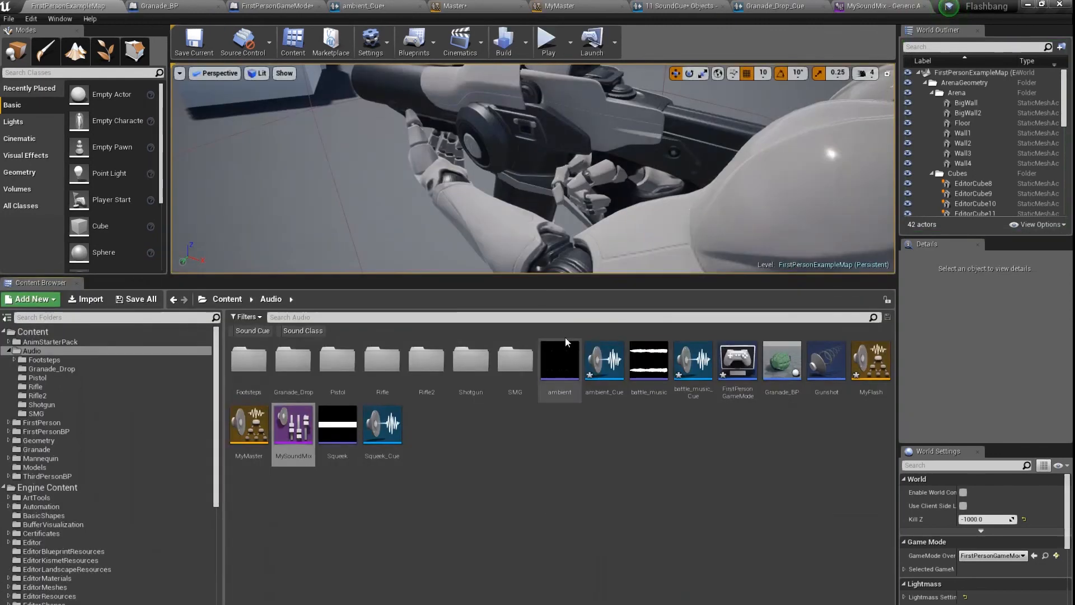